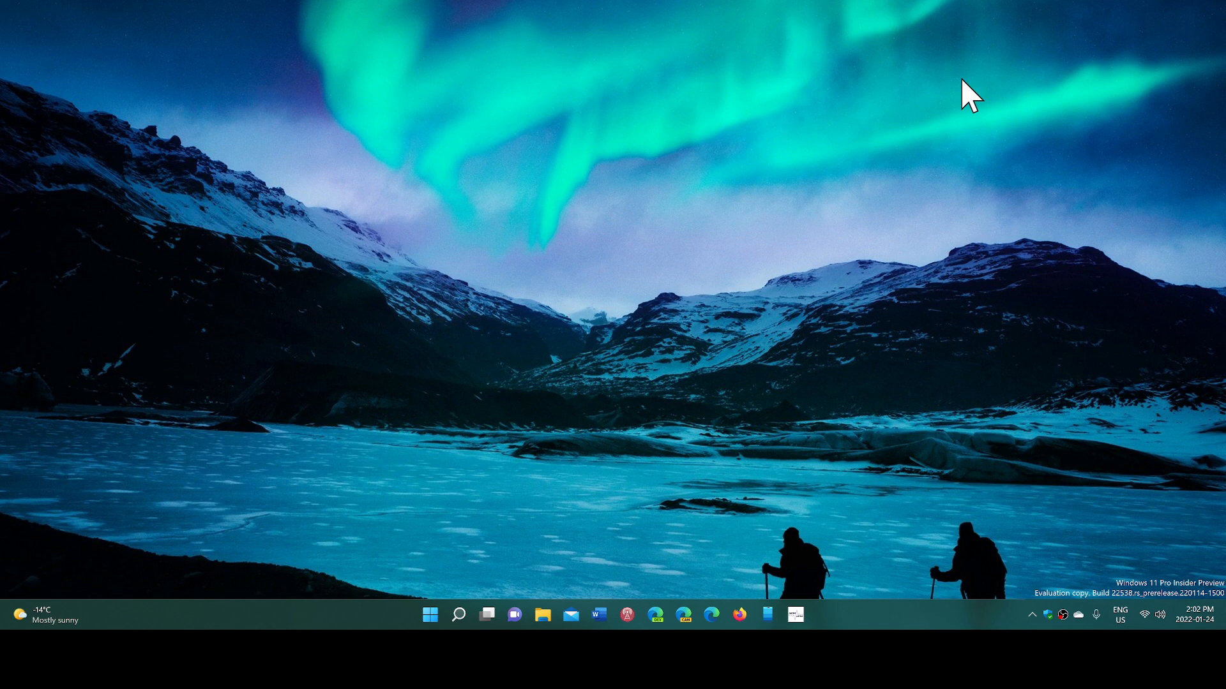
mouse_move(475, 609)
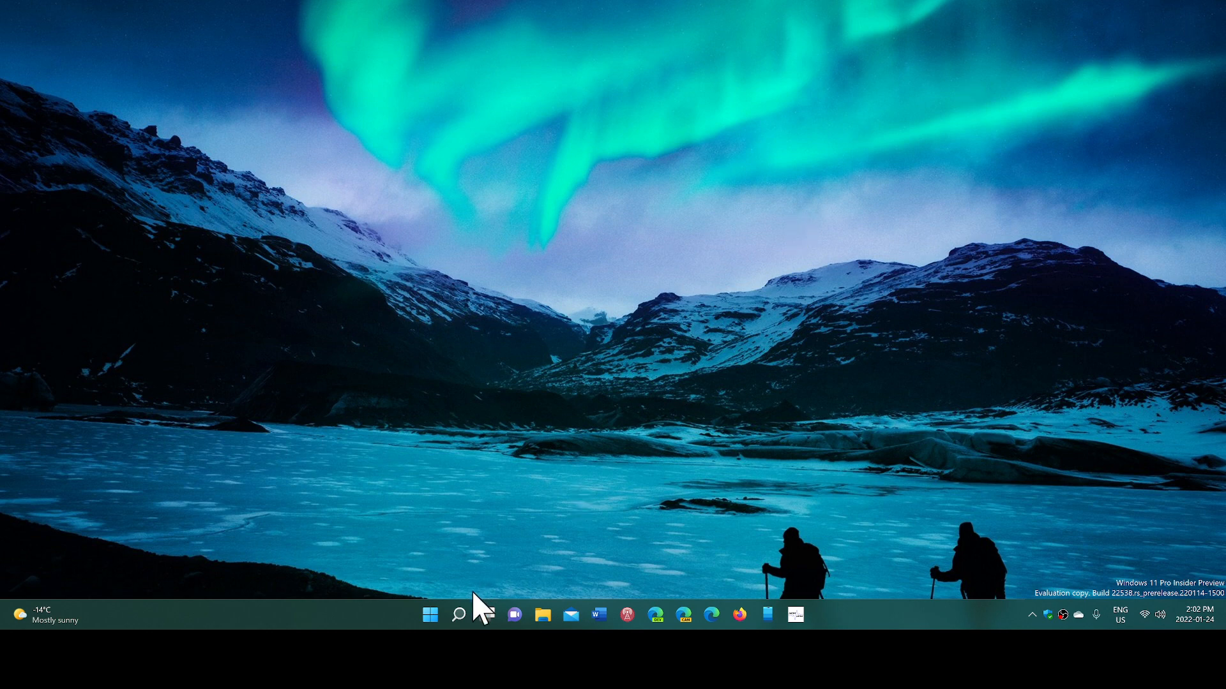
- Launch Control Panel from Windows search, enlarge its All Items window, and bring up Start
left_click(458, 614)
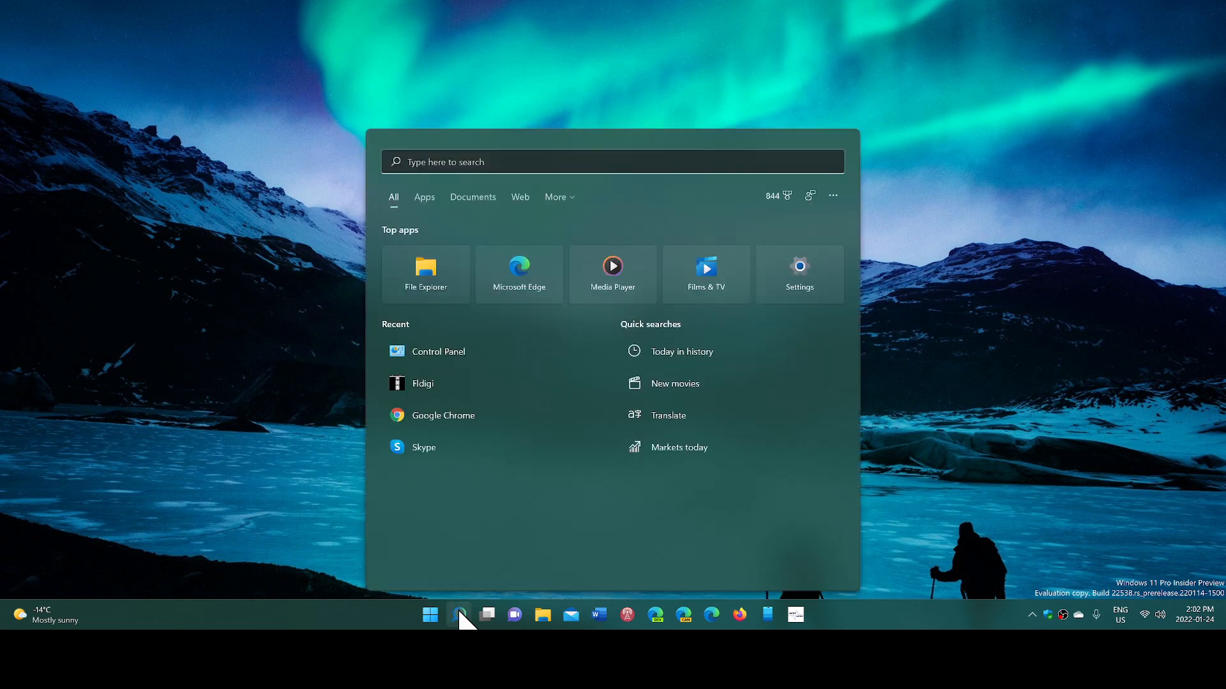
type("control Panel")
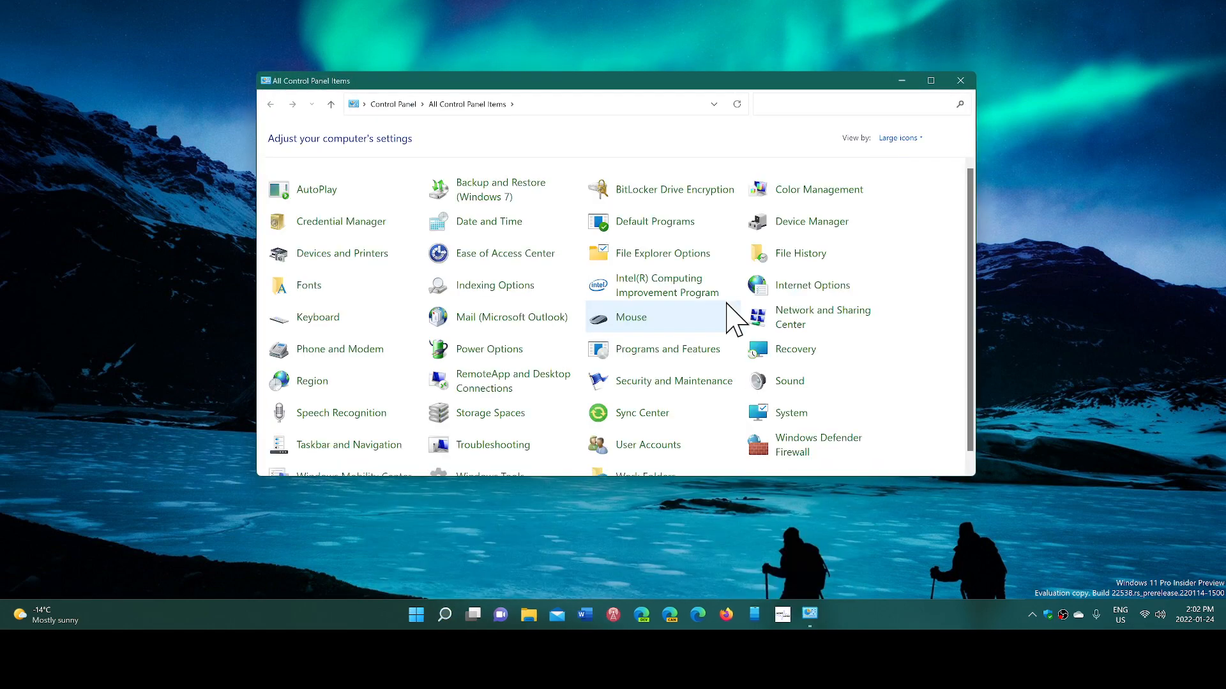
mouse_move(822, 100)
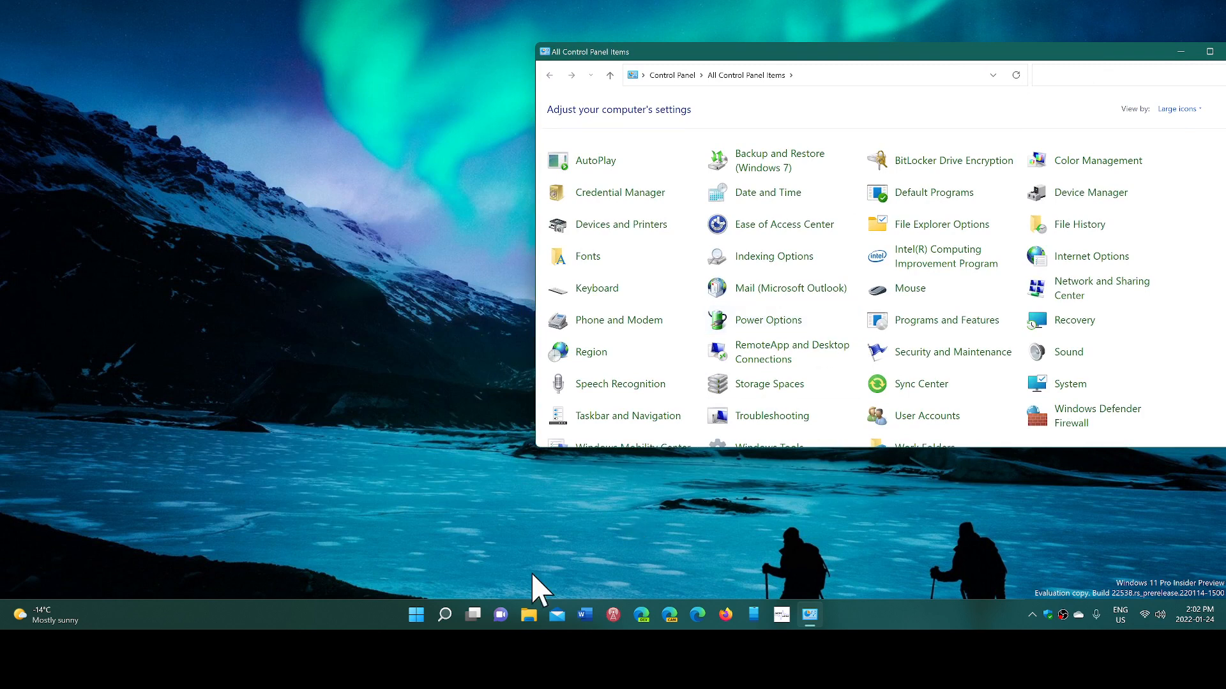
mouse_move(802, 449)
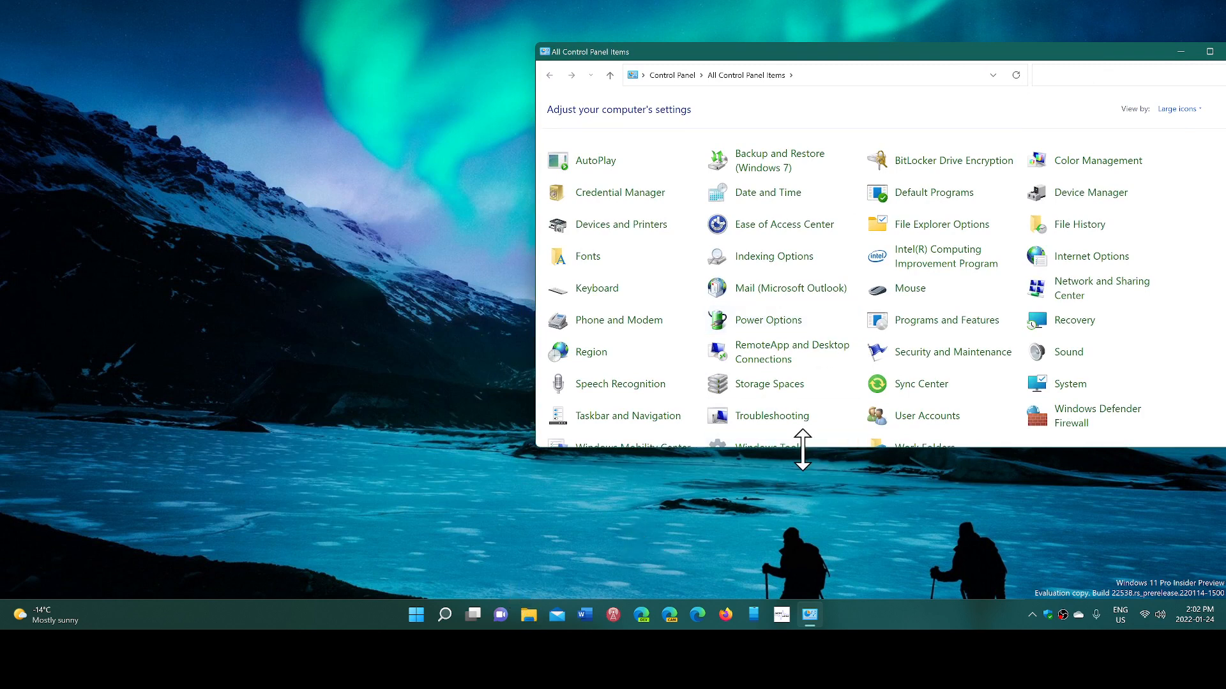
left_click_drag(801, 448, 800, 538)
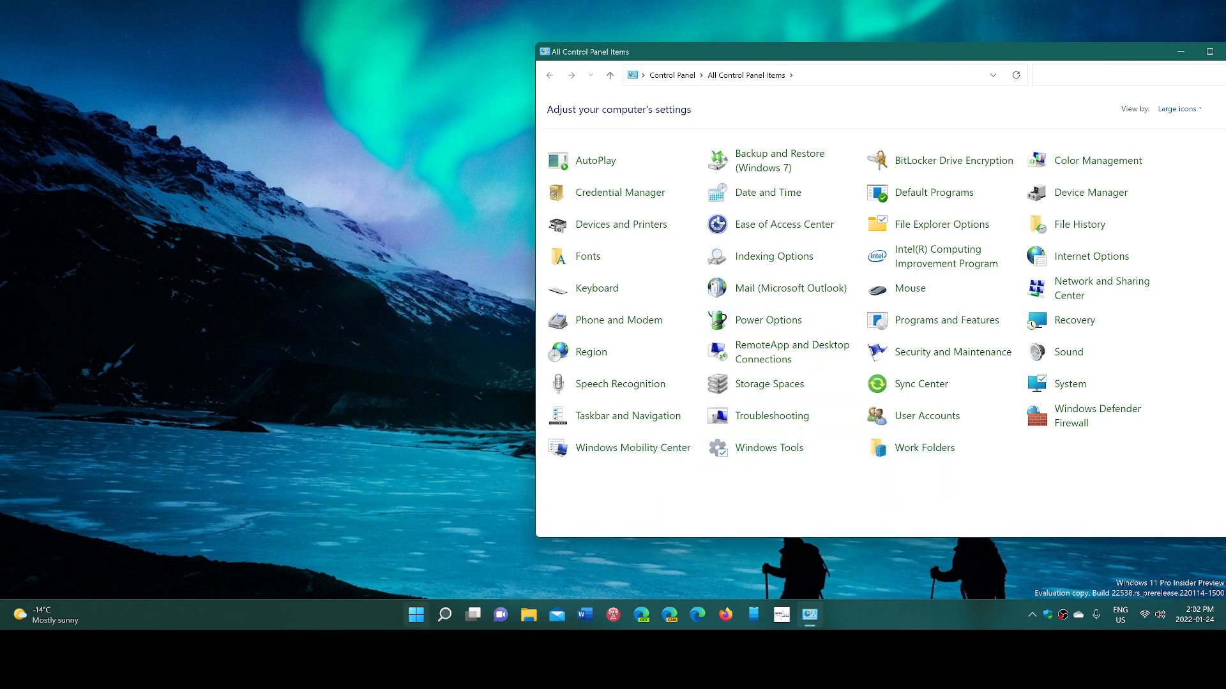
left_click(417, 614)
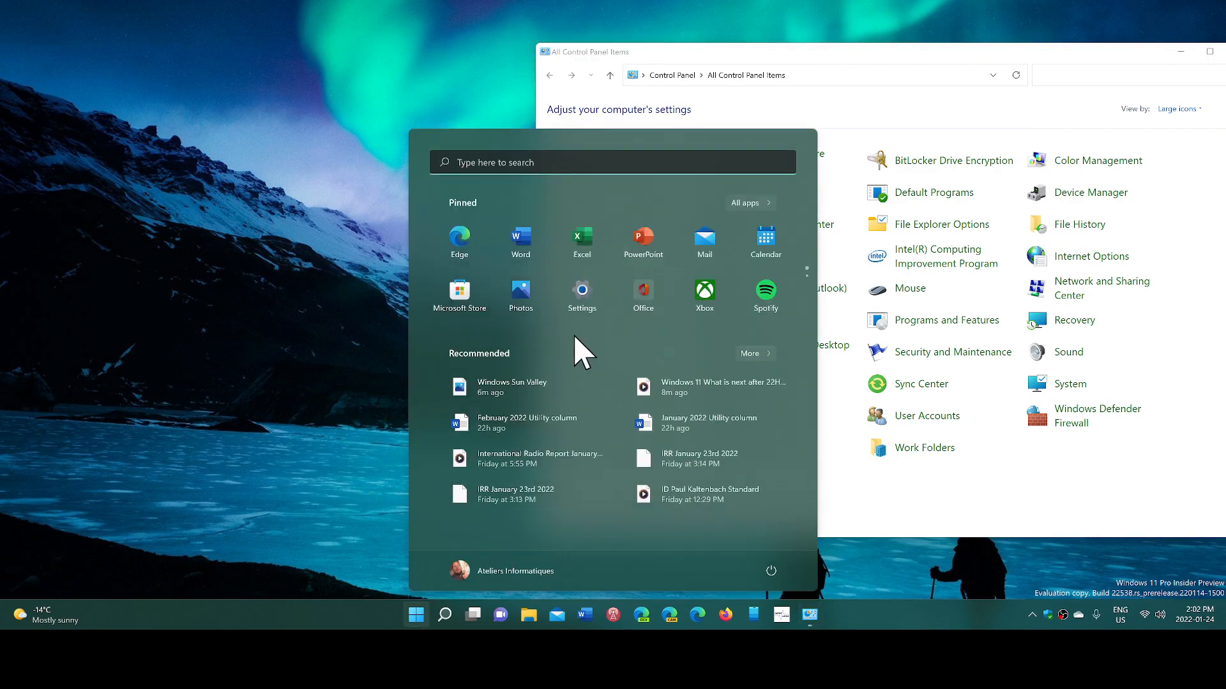
- Launch Settings from Start on its System page, positioned left and made taller beside Control Panel
left_click(582, 290)
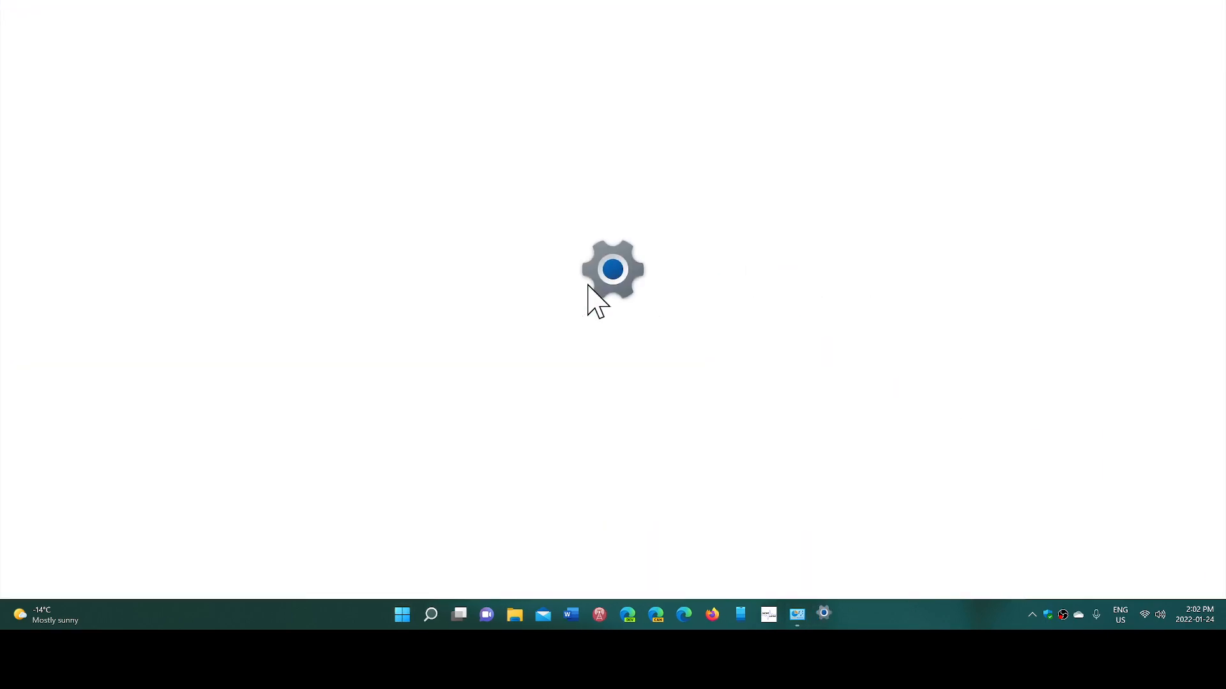
left_click(823, 615)
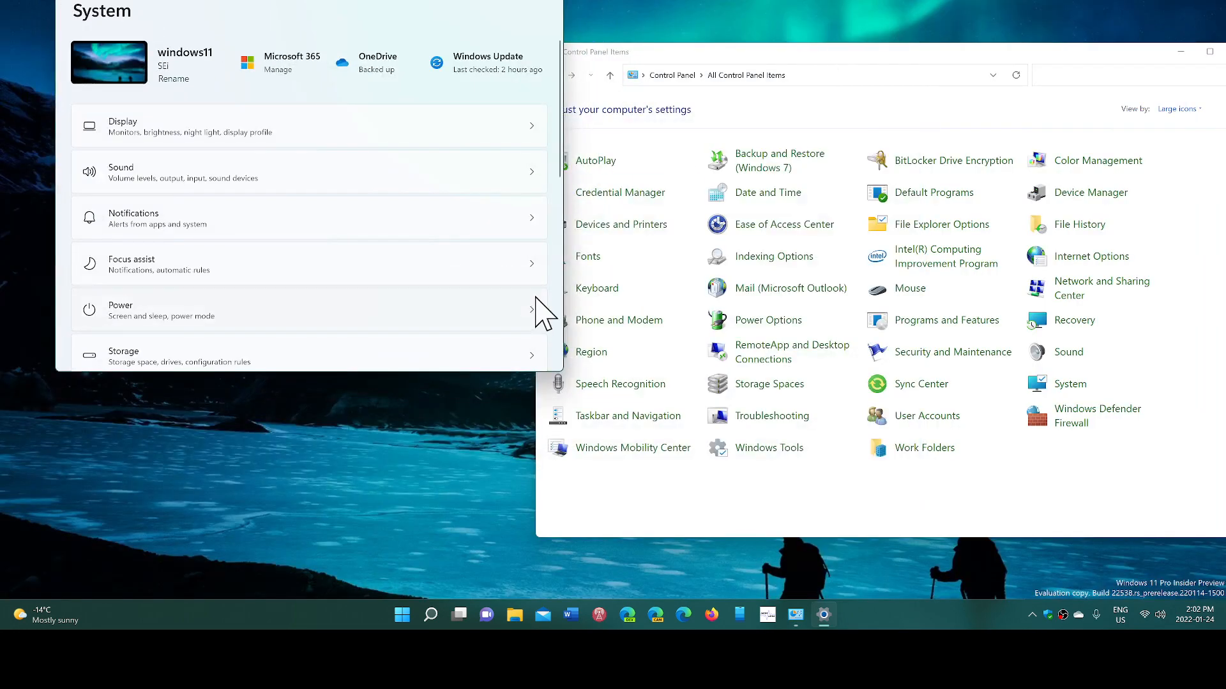
mouse_move(461, 373)
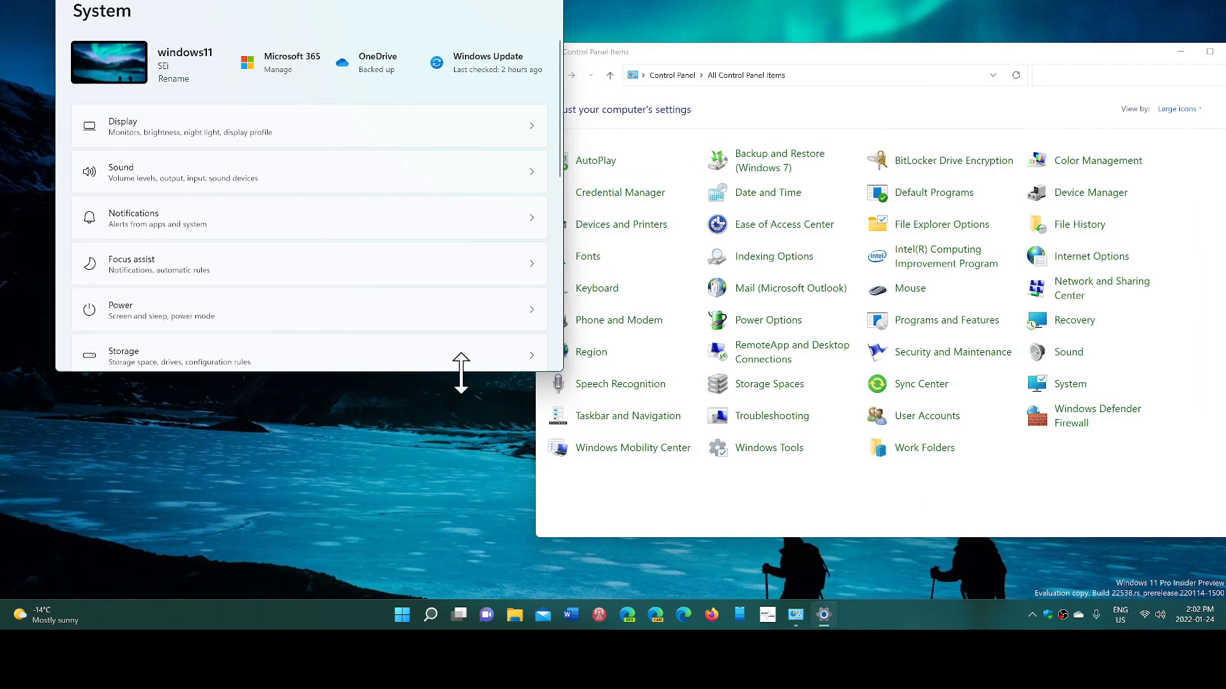
mouse_move(468, 403)
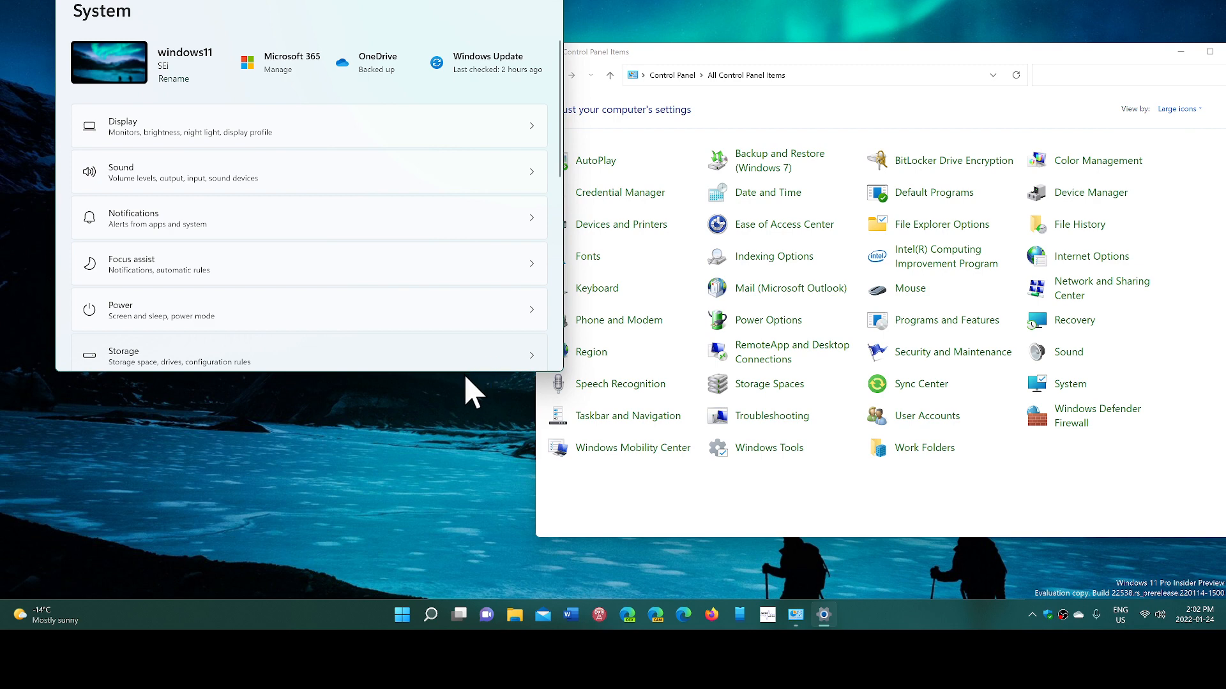
left_click(123, 351)
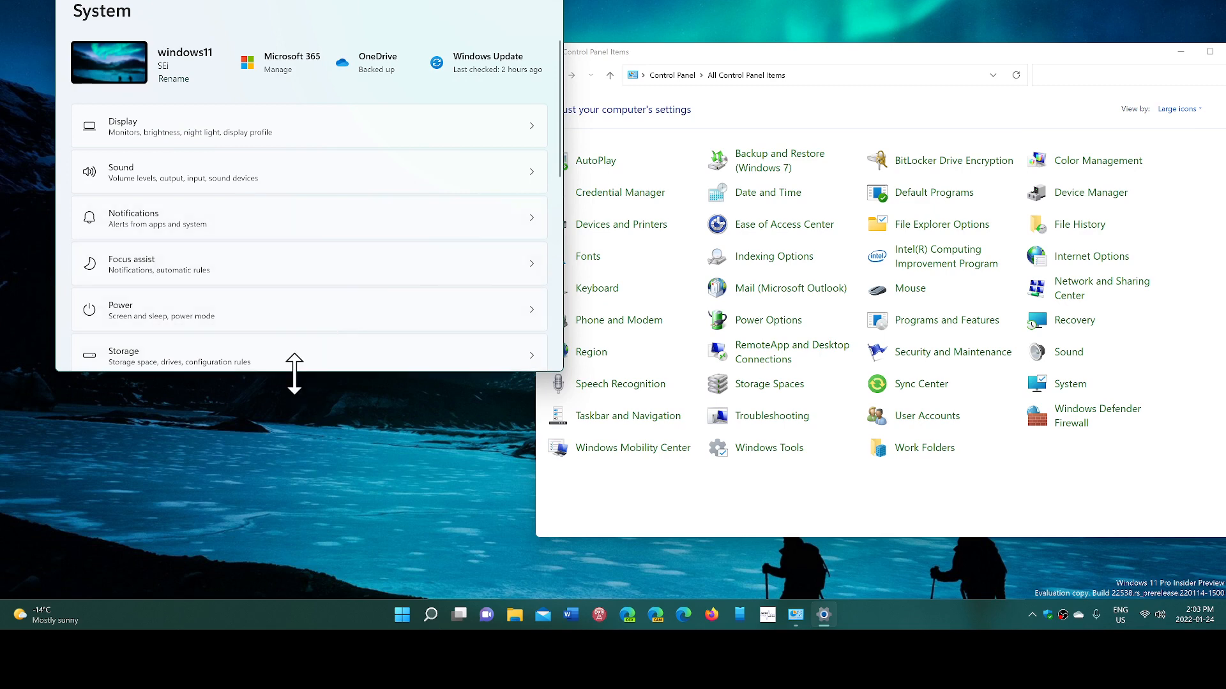
scroll("down", 3)
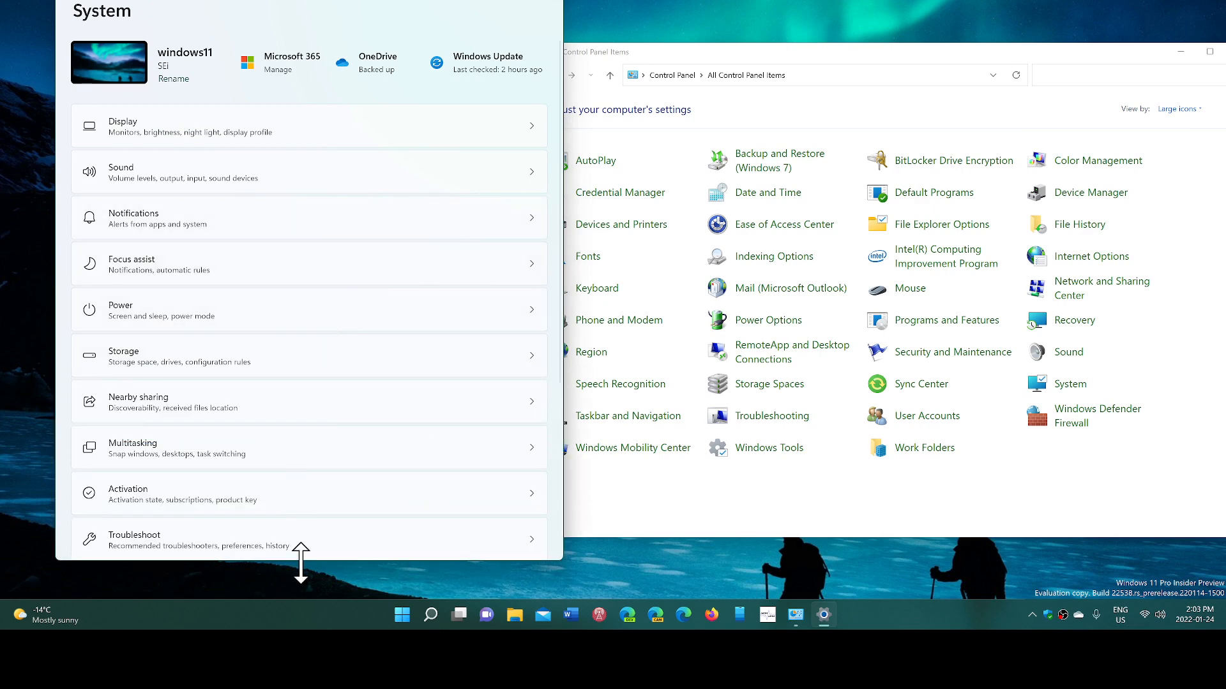
mouse_move(820, 67)
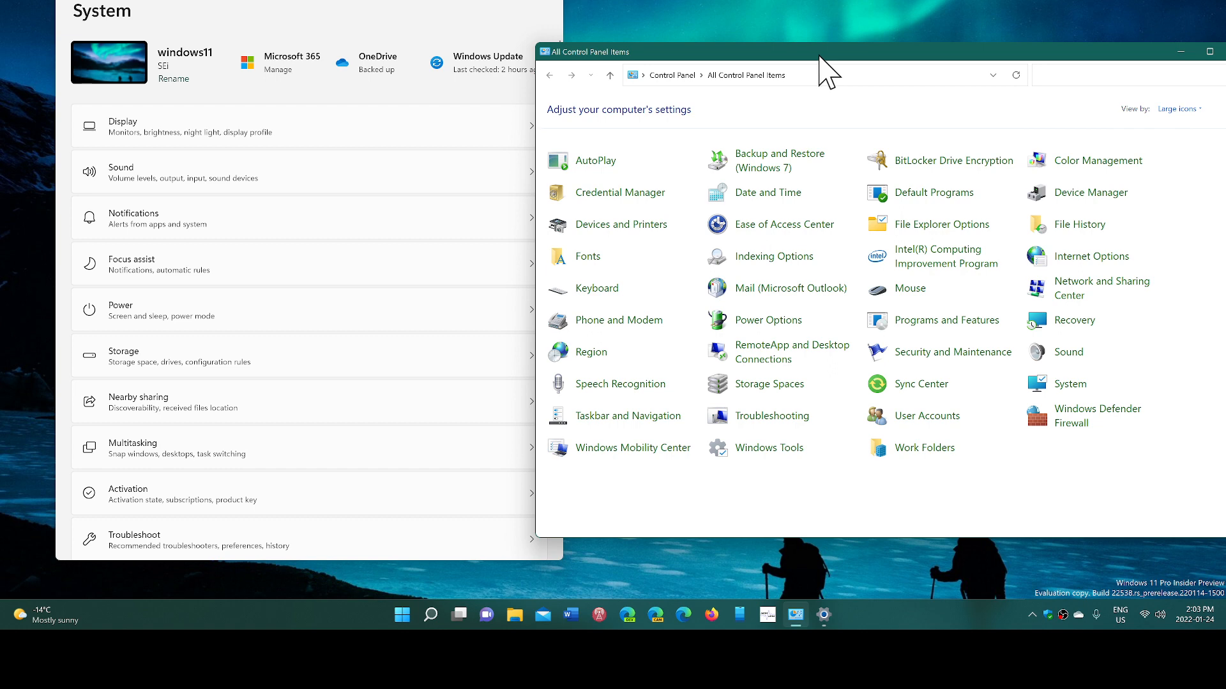
mouse_move(850, 66)
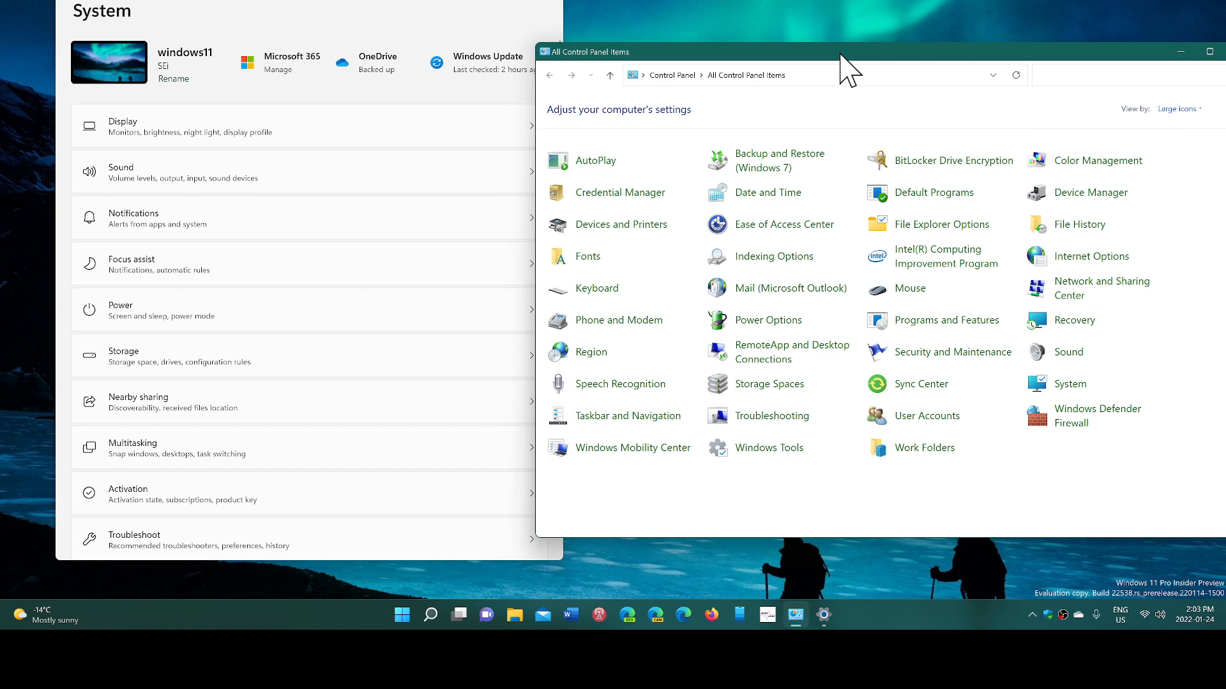
mouse_move(1087, 291)
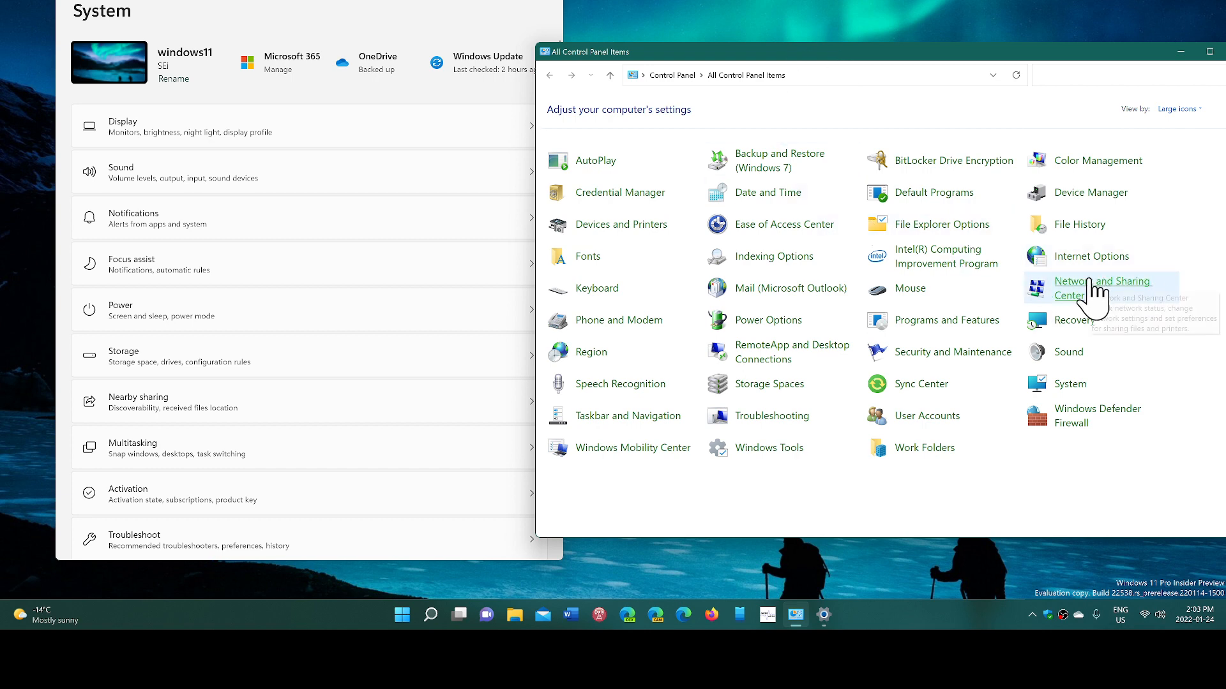
- Reach Network Connections via Network and Sharing Center's Change adapter settings, listing Bluetooth, Ethernet and Wi-Fi 2
left_click(1103, 281)
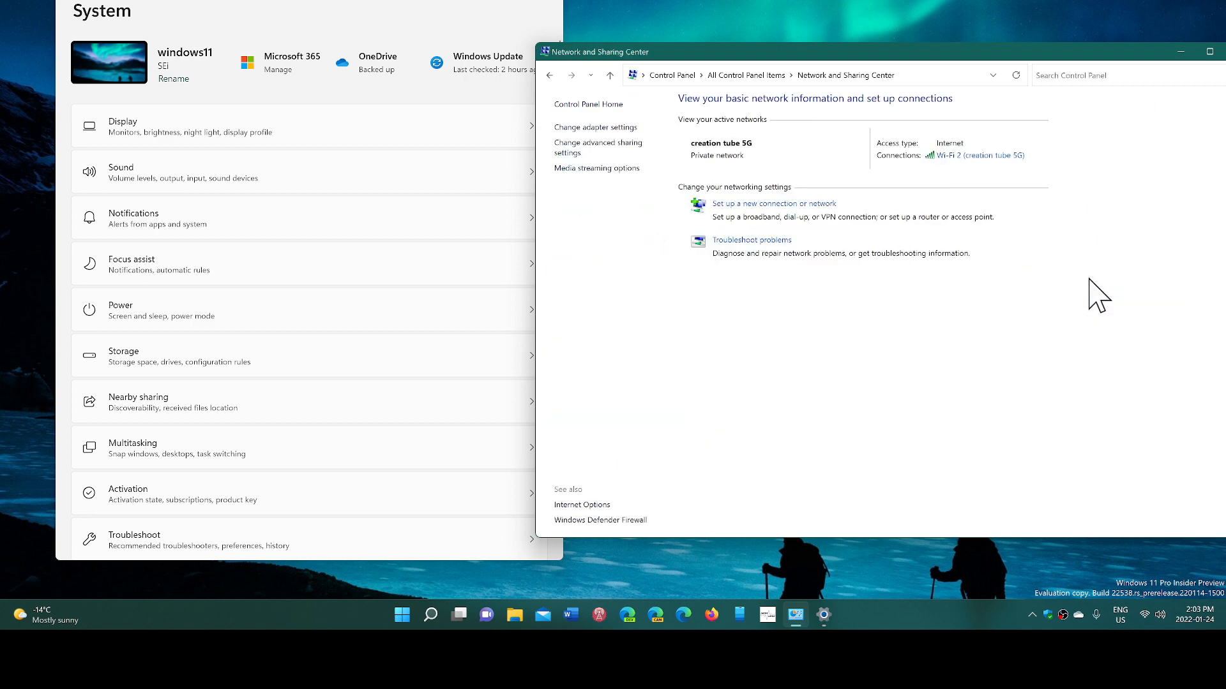
mouse_move(1014, 291)
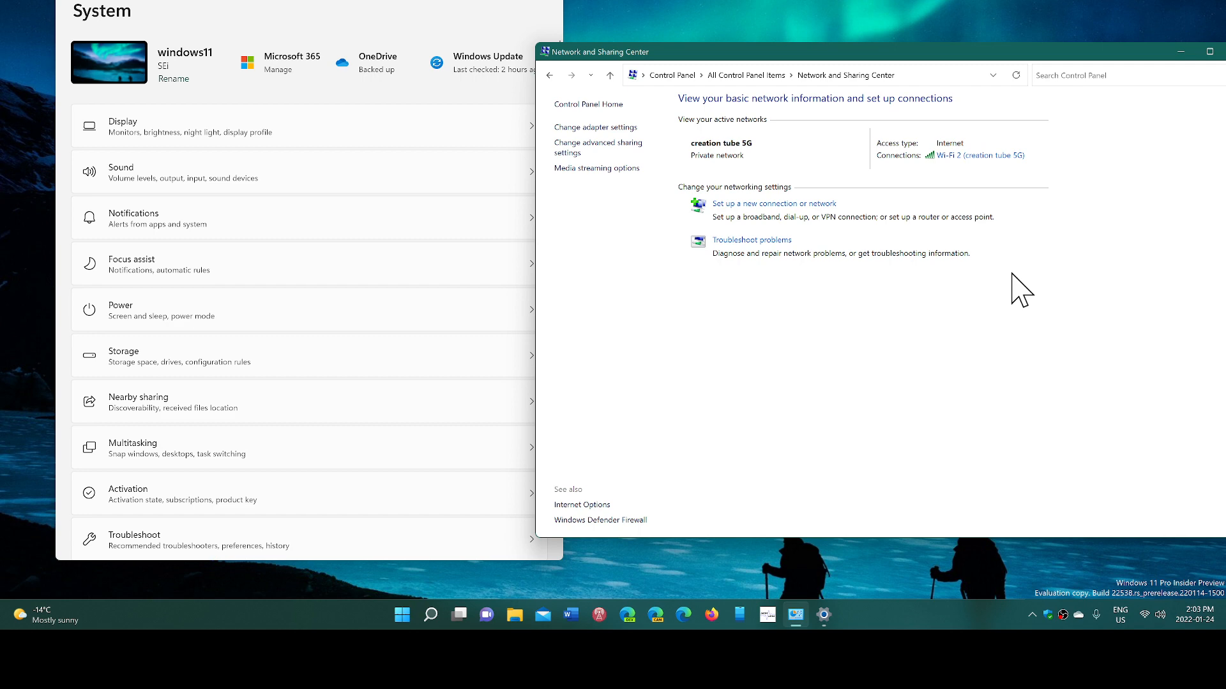
mouse_move(666, 140)
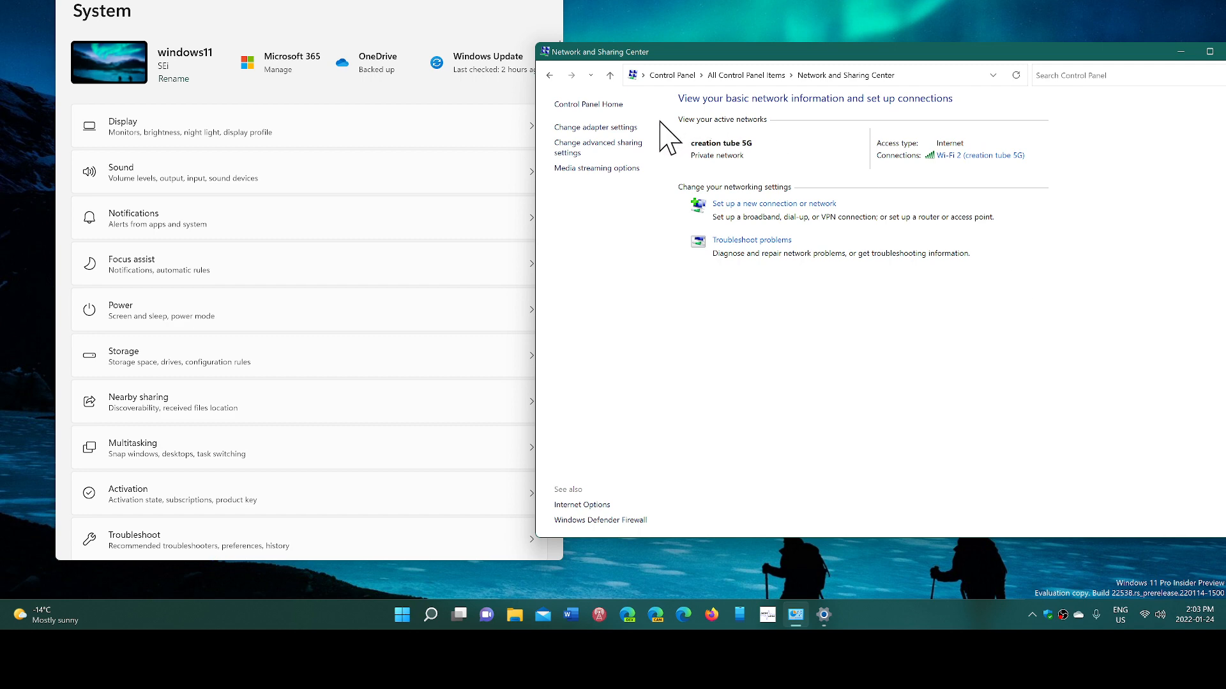
left_click(595, 126)
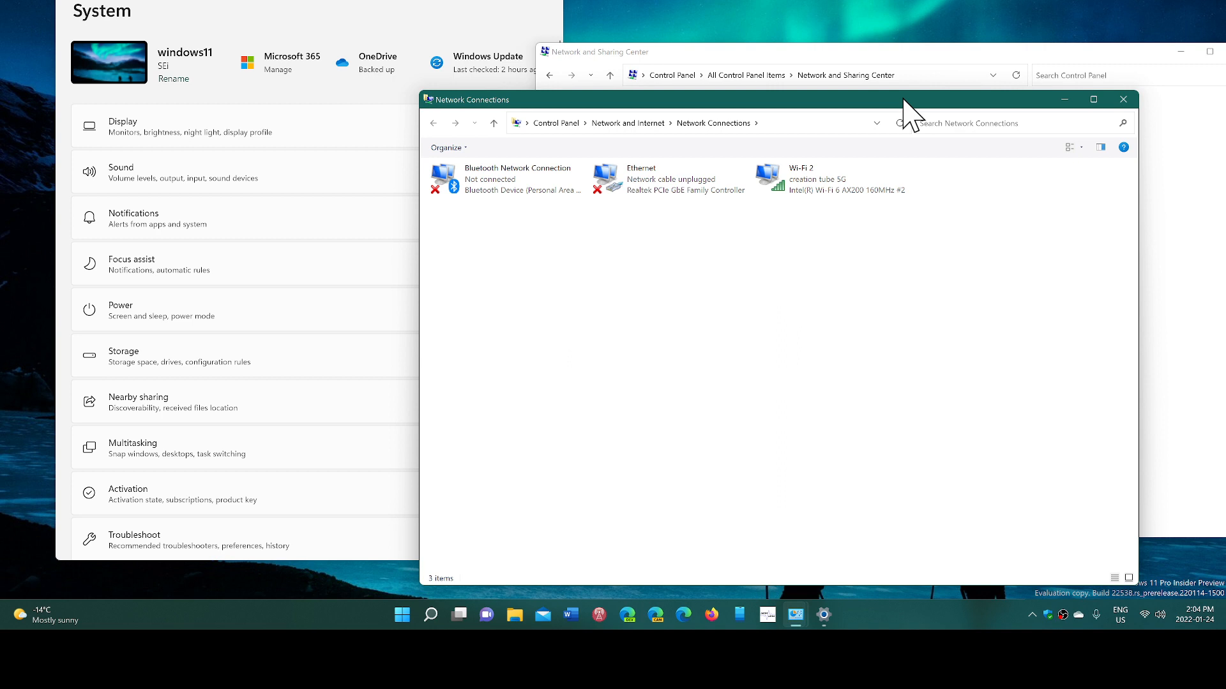
mouse_move(911, 337)
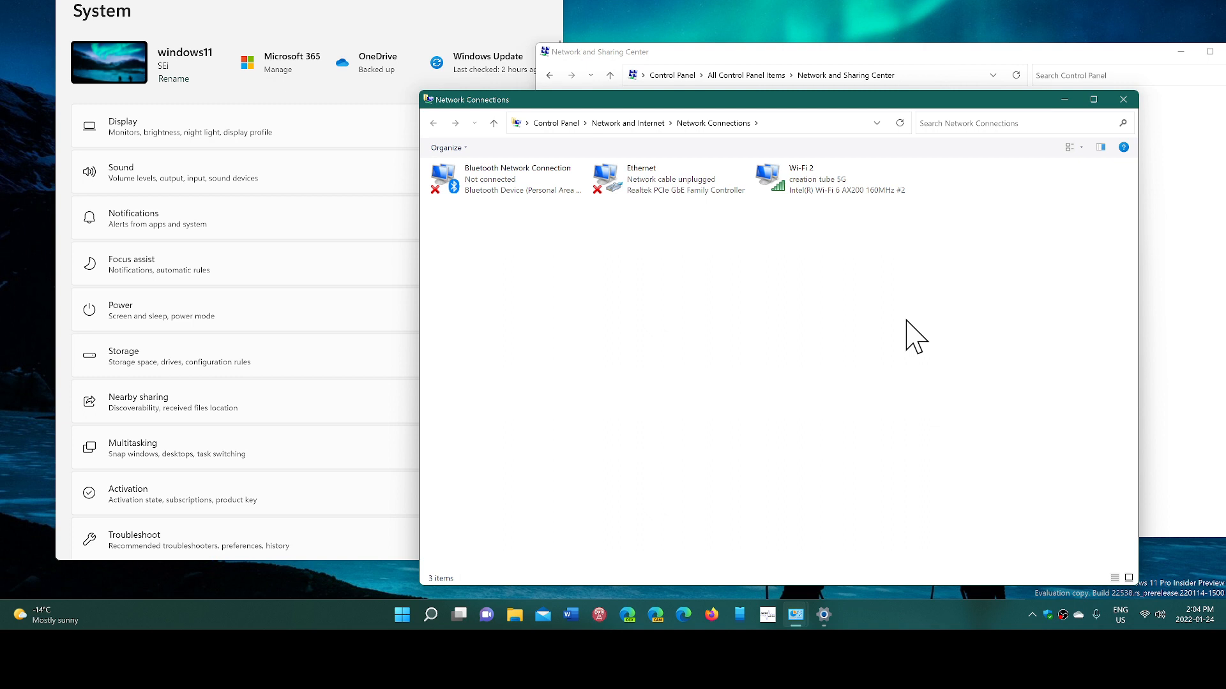
mouse_move(837, 251)
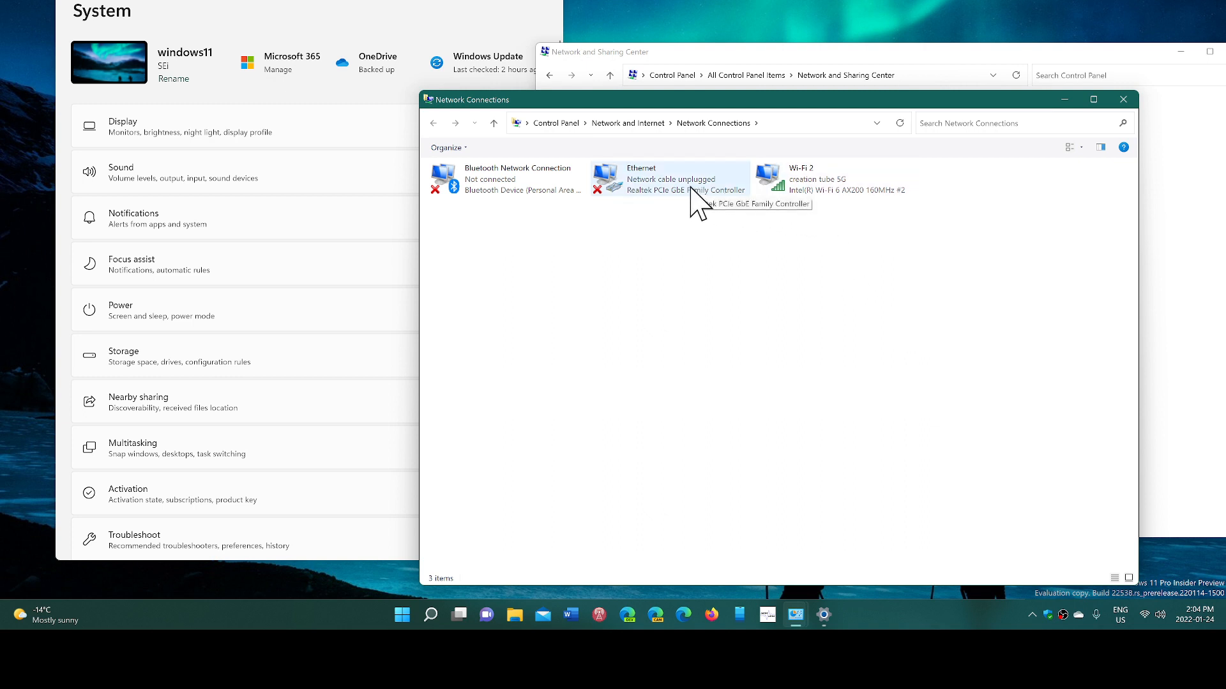
- View Ethernet Properties briefly, then close it, Network Connections and Network and Sharing Center
double_click(667, 178)
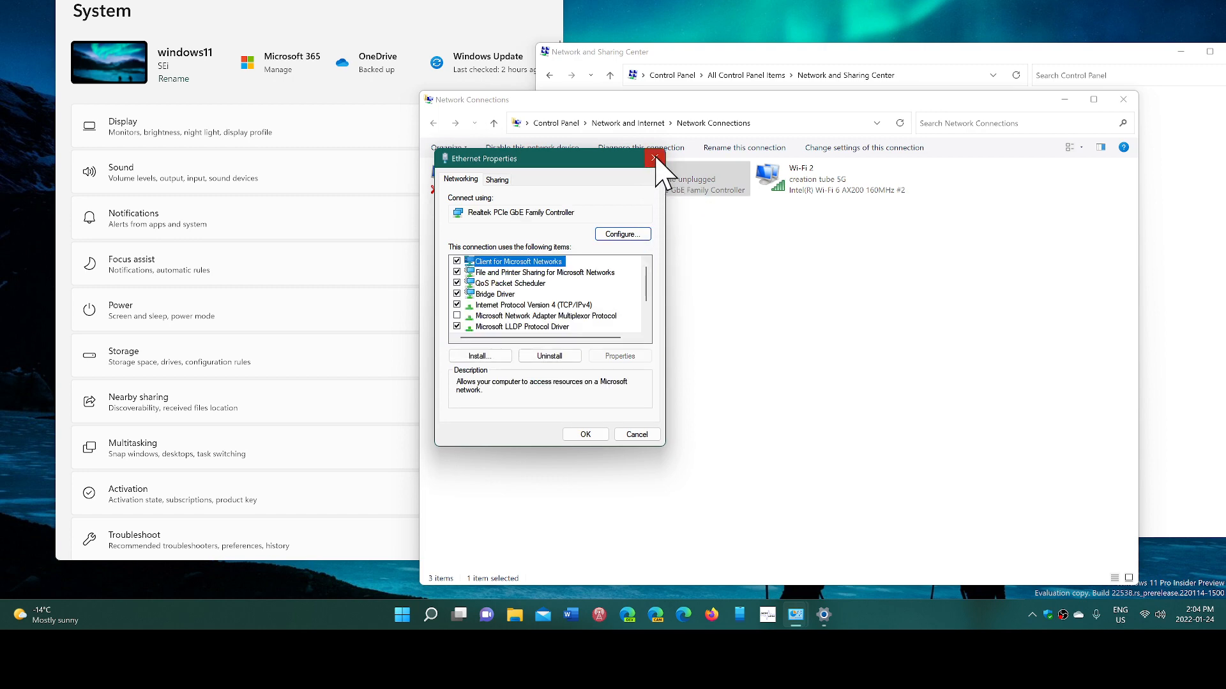
left_click(655, 158)
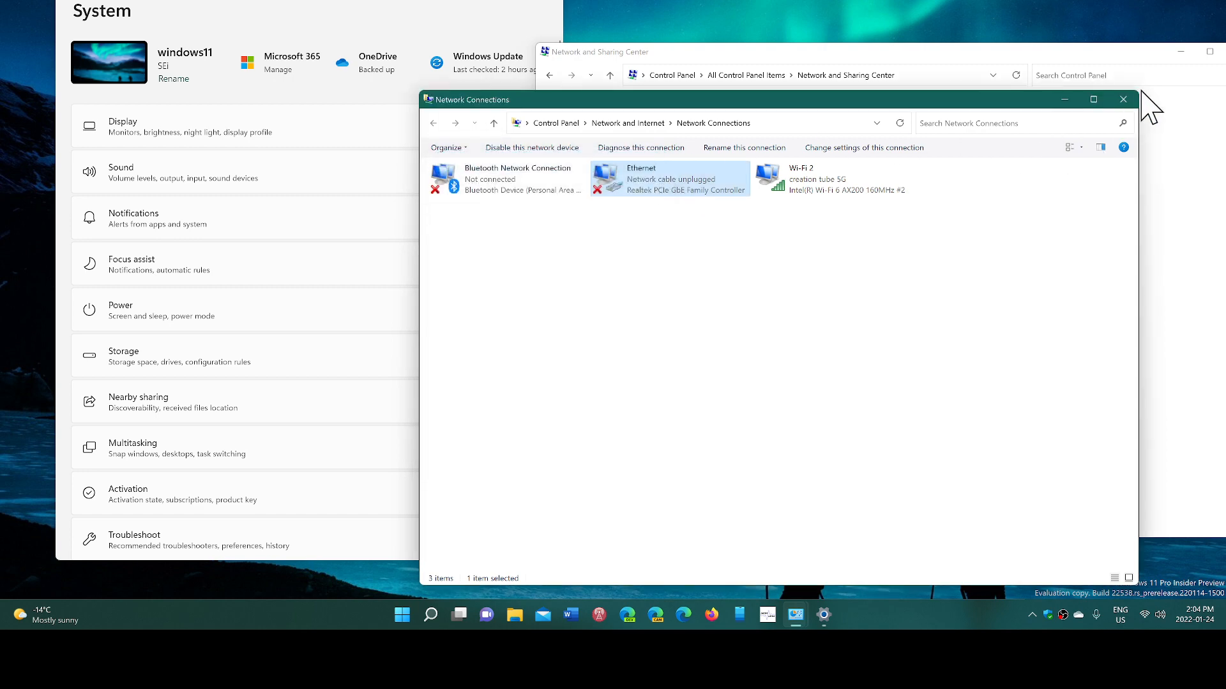
left_click(1122, 100)
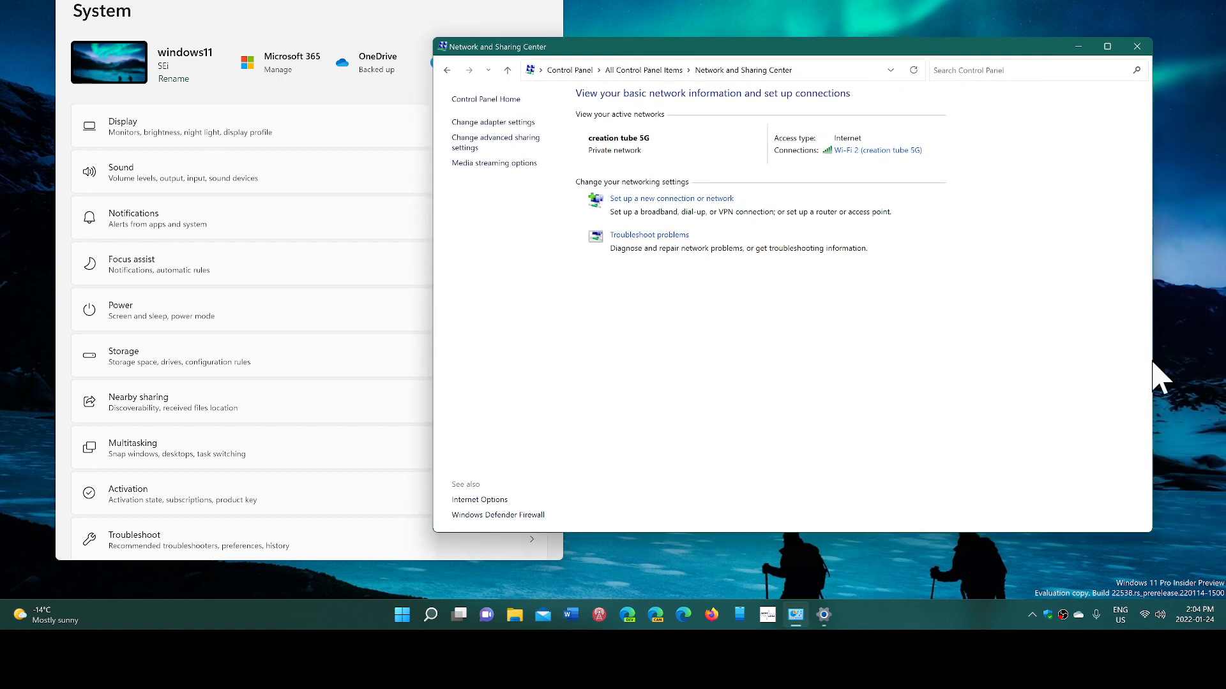
mouse_move(1154, 31)
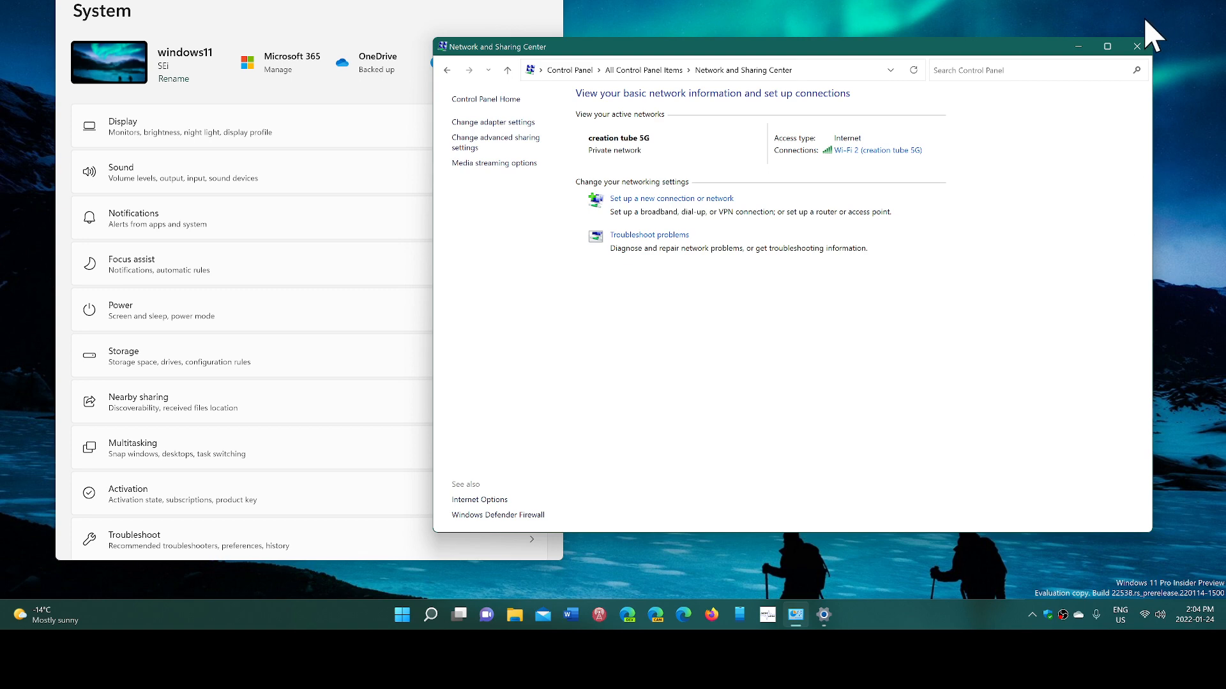
left_click(1136, 46)
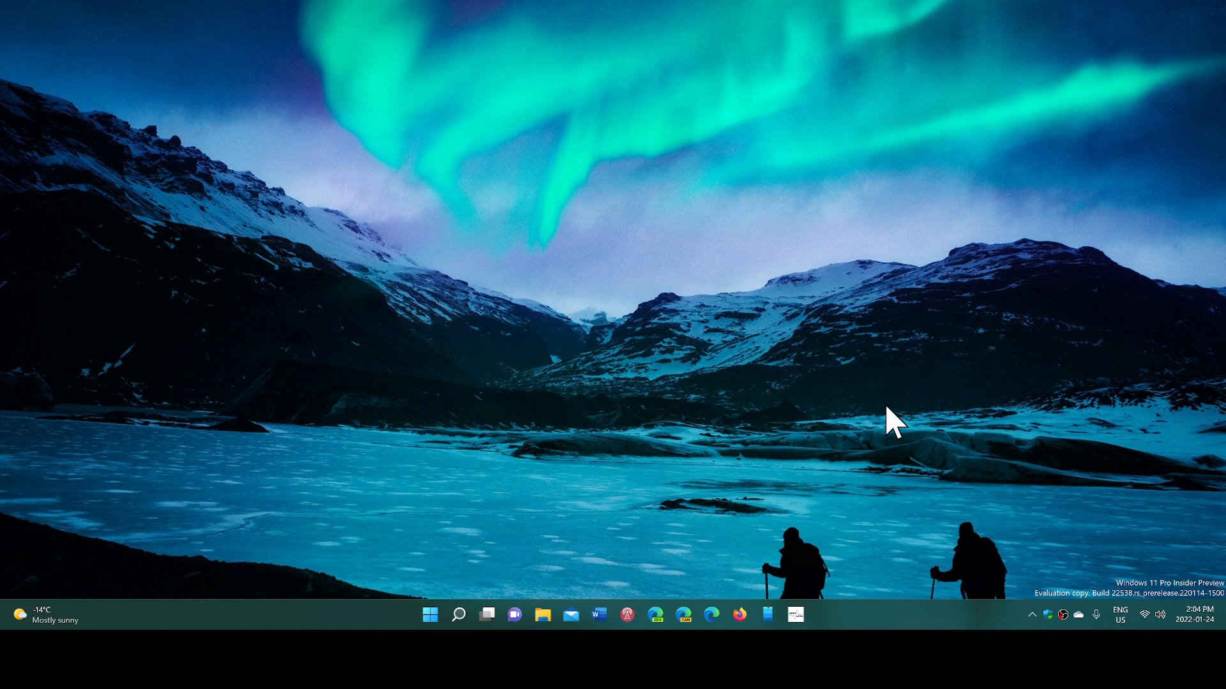
mouse_move(1136, 512)
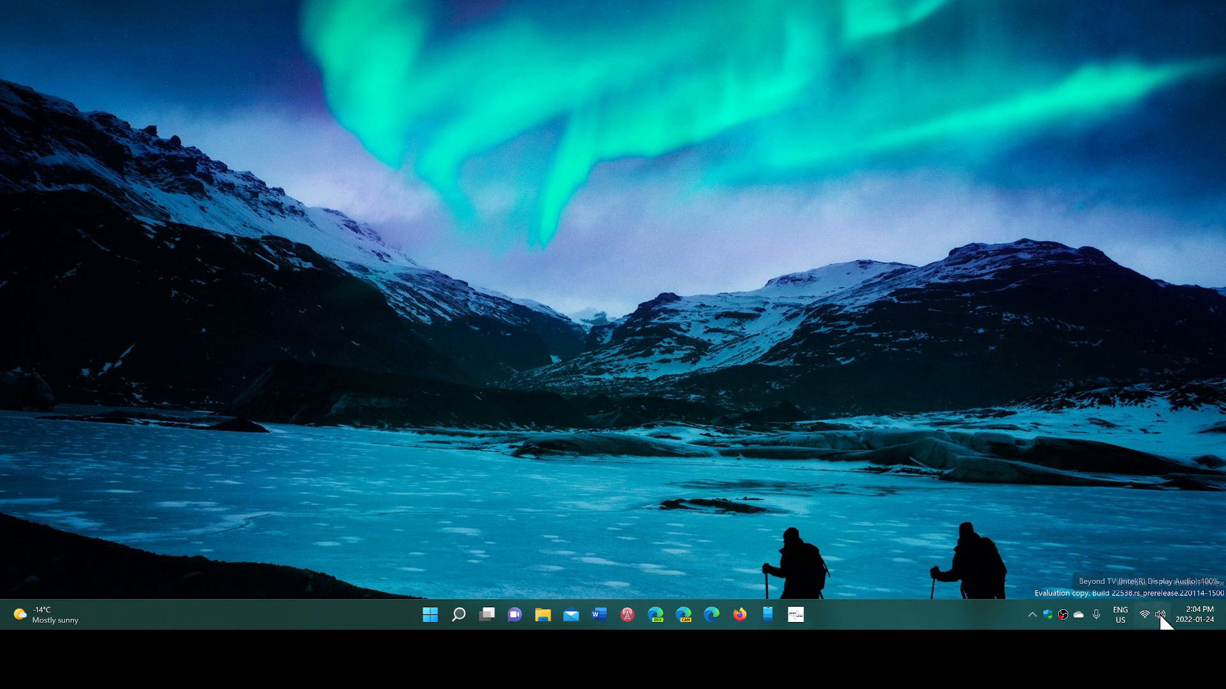
mouse_move(1143, 617)
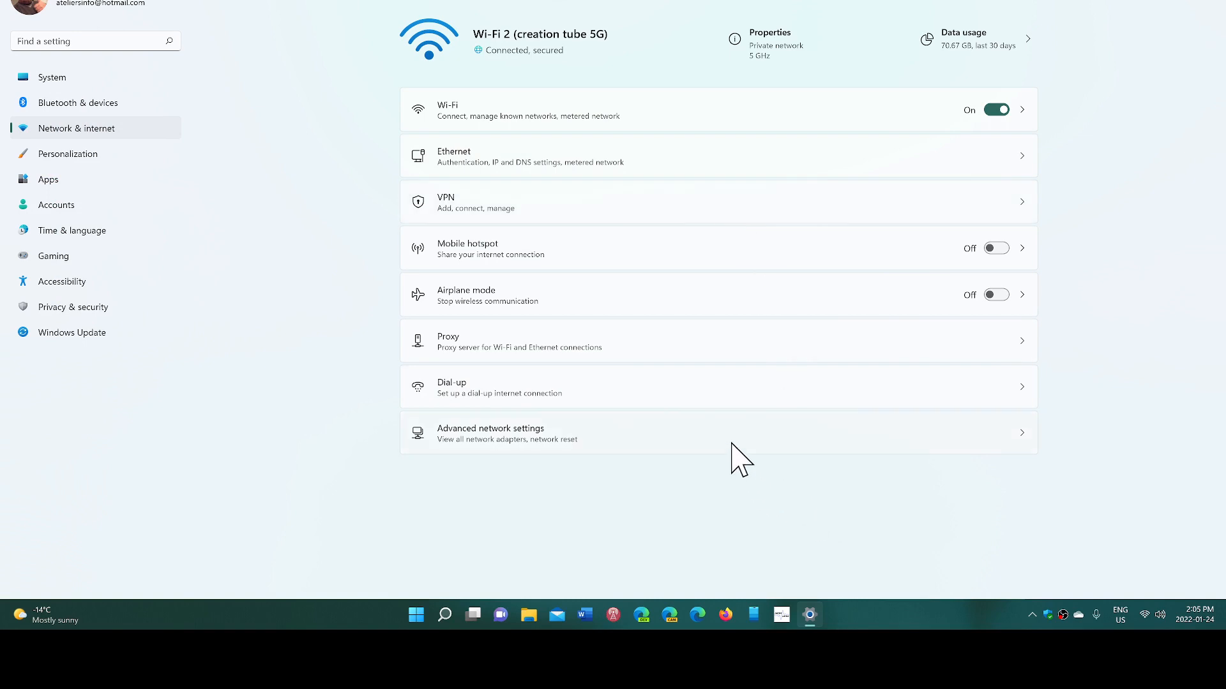
- From Advanced network settings, launch Network Connections via More network adapter options
left_click(490, 434)
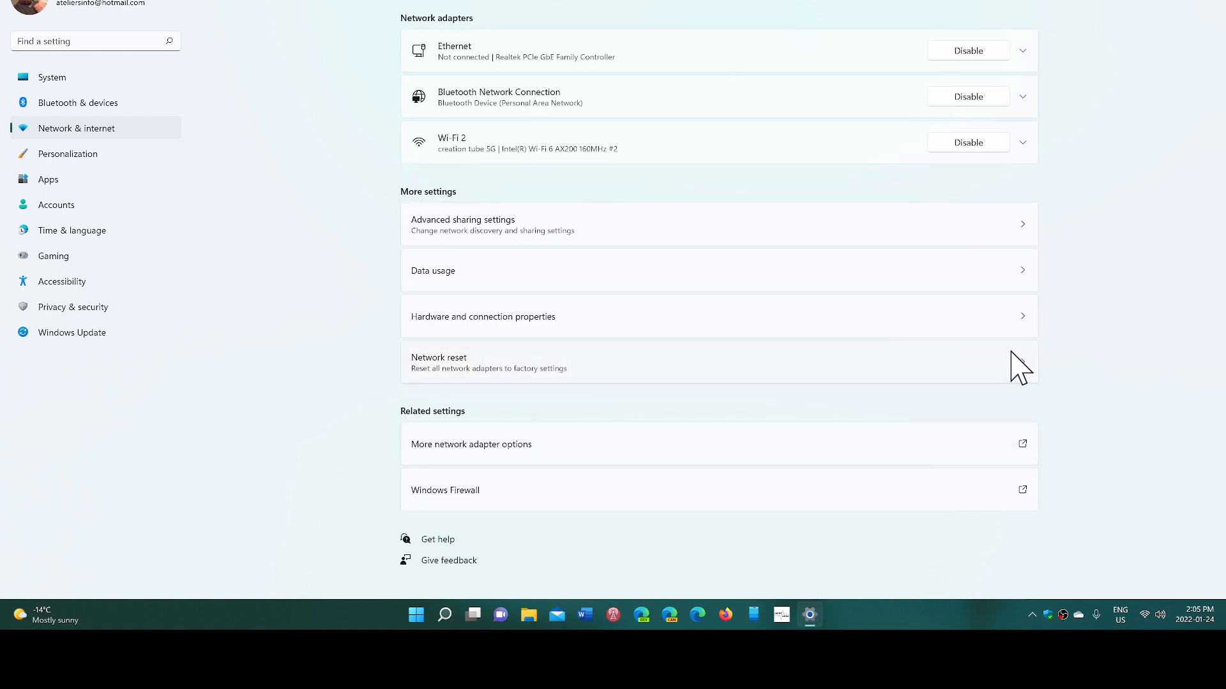
mouse_move(1159, 240)
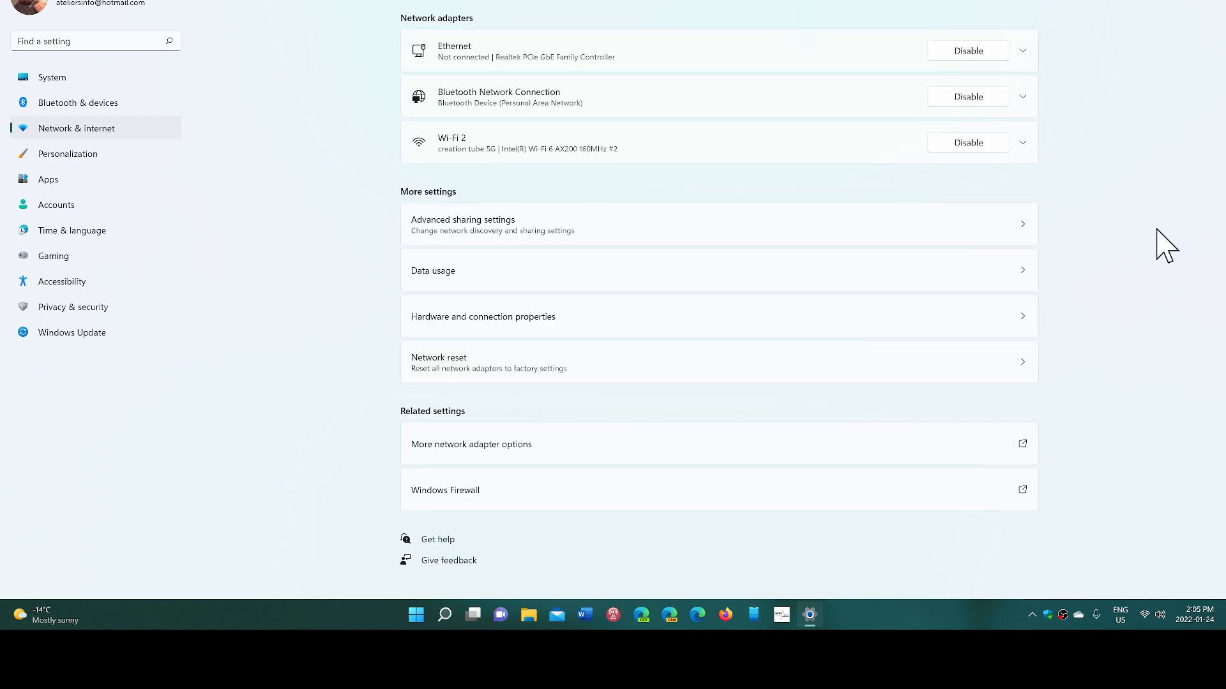
mouse_move(1133, 273)
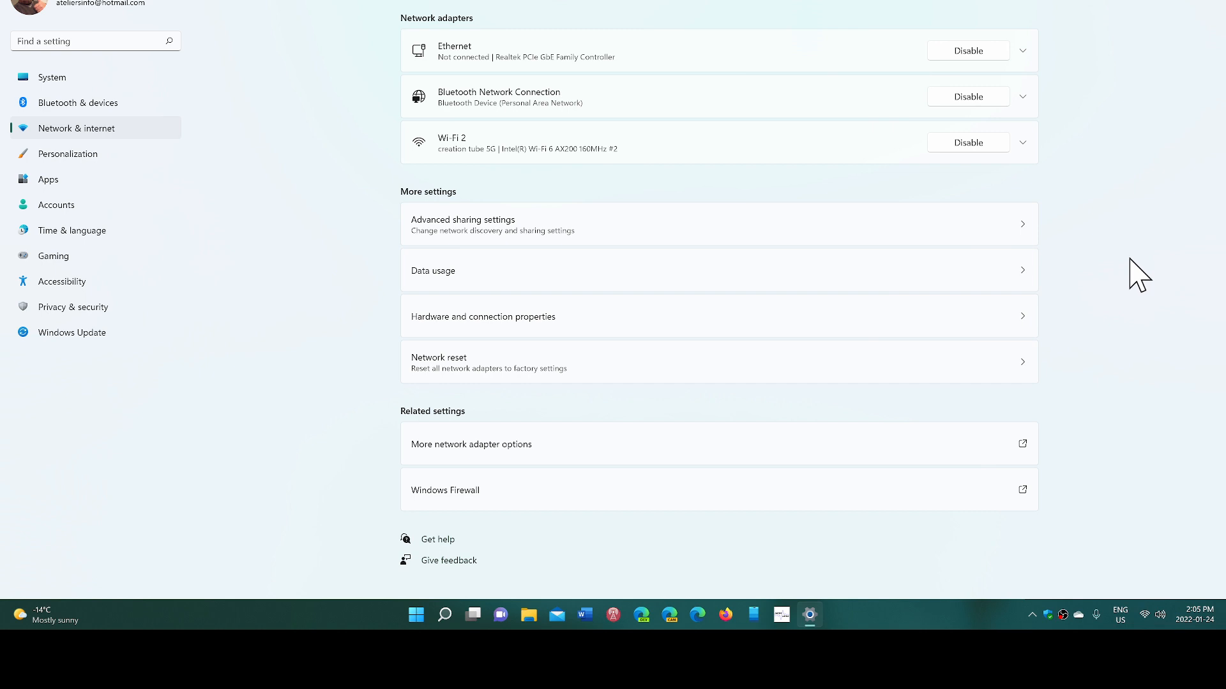
mouse_move(883, 441)
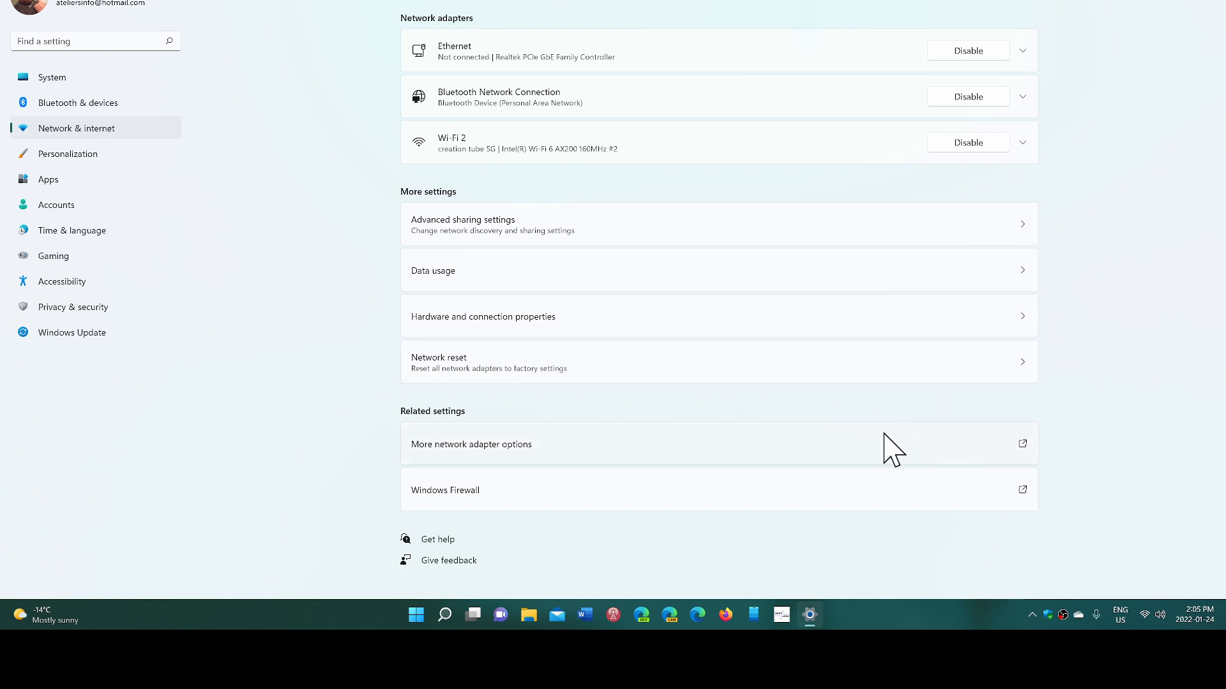
mouse_move(873, 452)
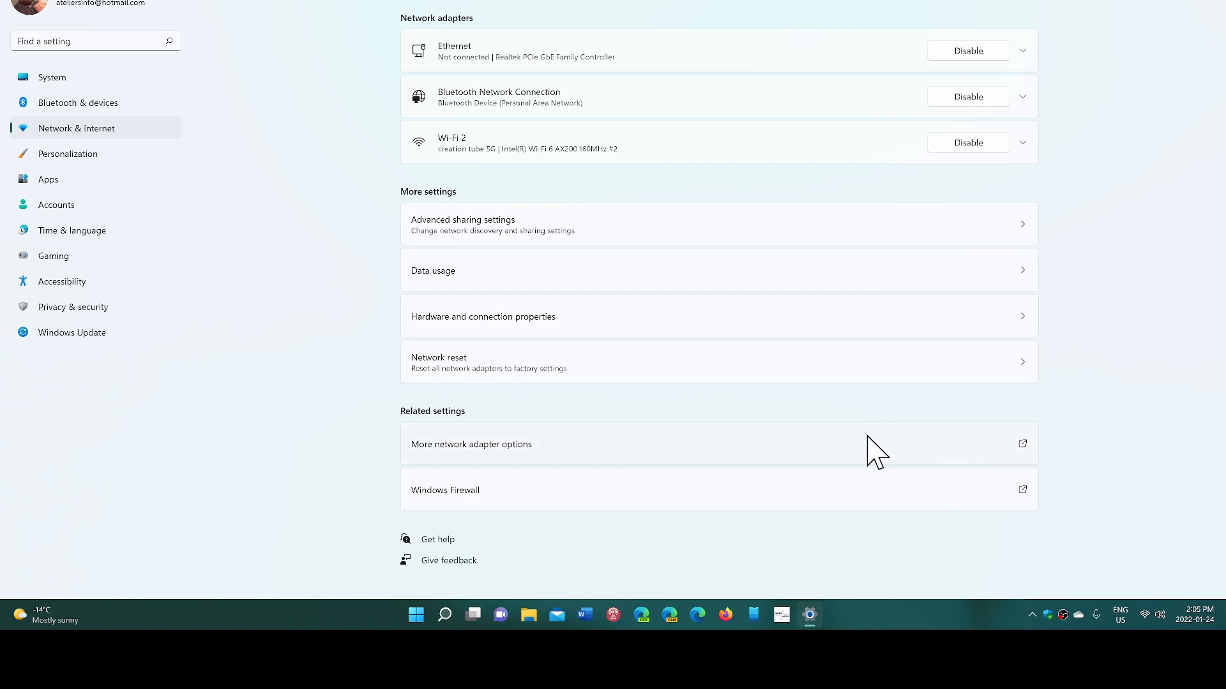
left_click(471, 444)
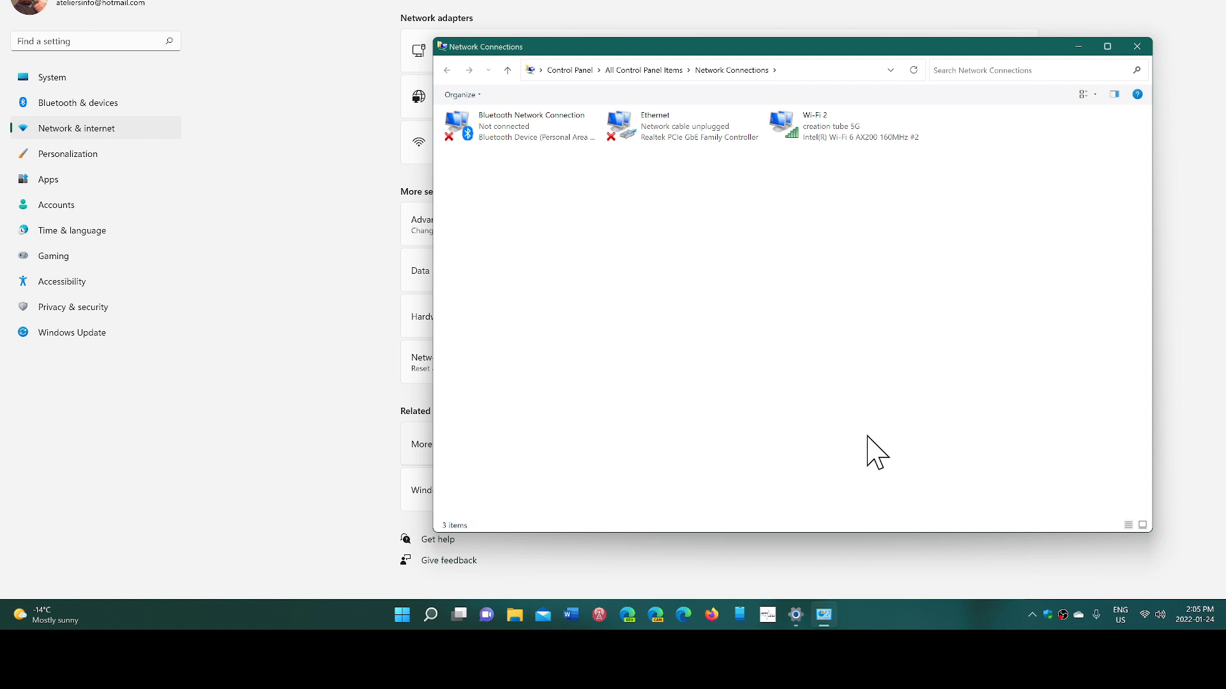
mouse_move(1044, 194)
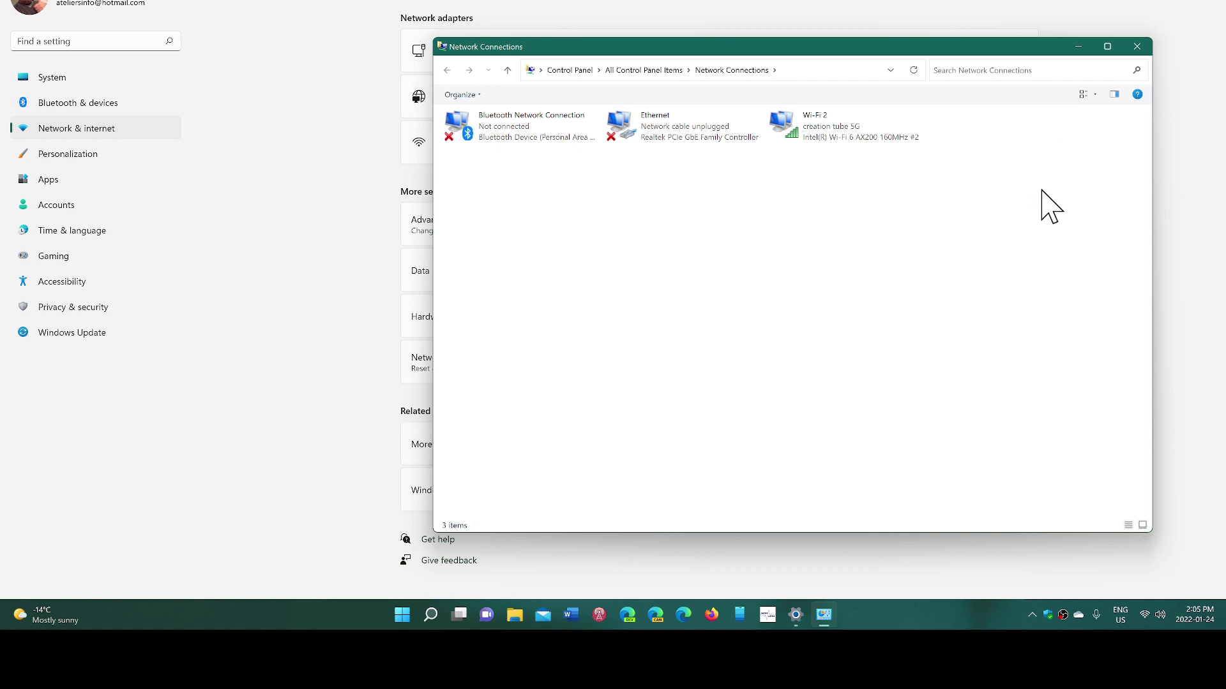
mouse_move(1031, 181)
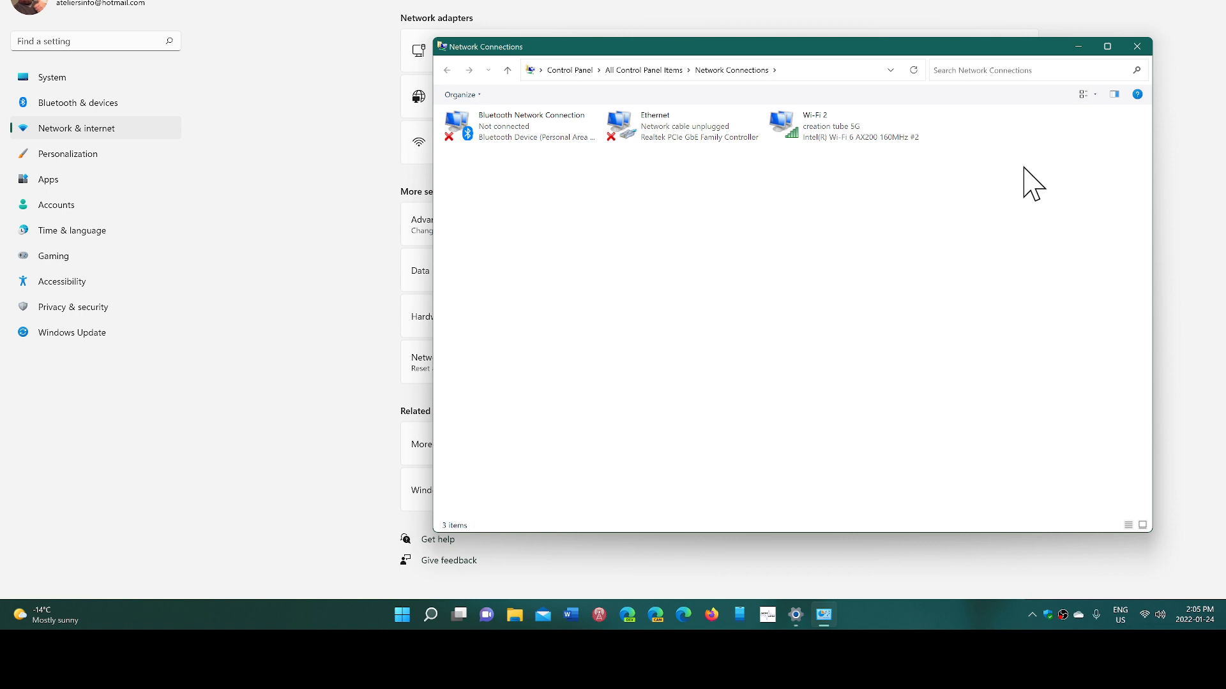
mouse_move(411, 468)
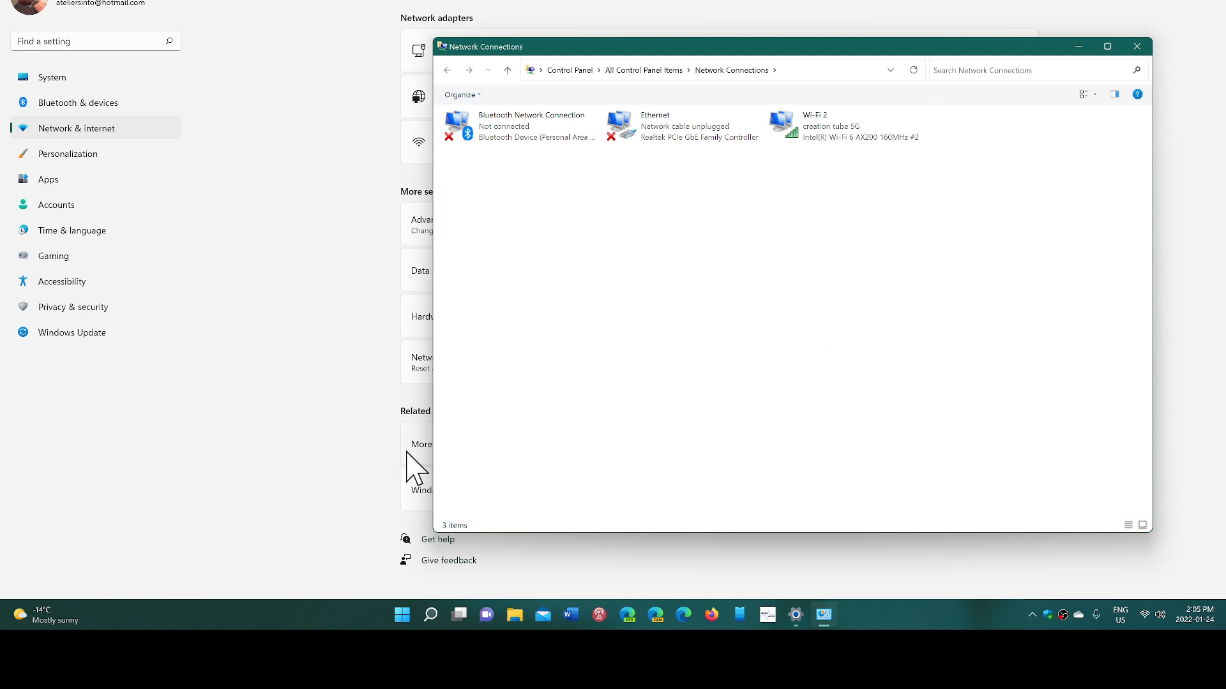
- Refocus Settings, restore the Network Connections window, then close it
left_click(1137, 46)
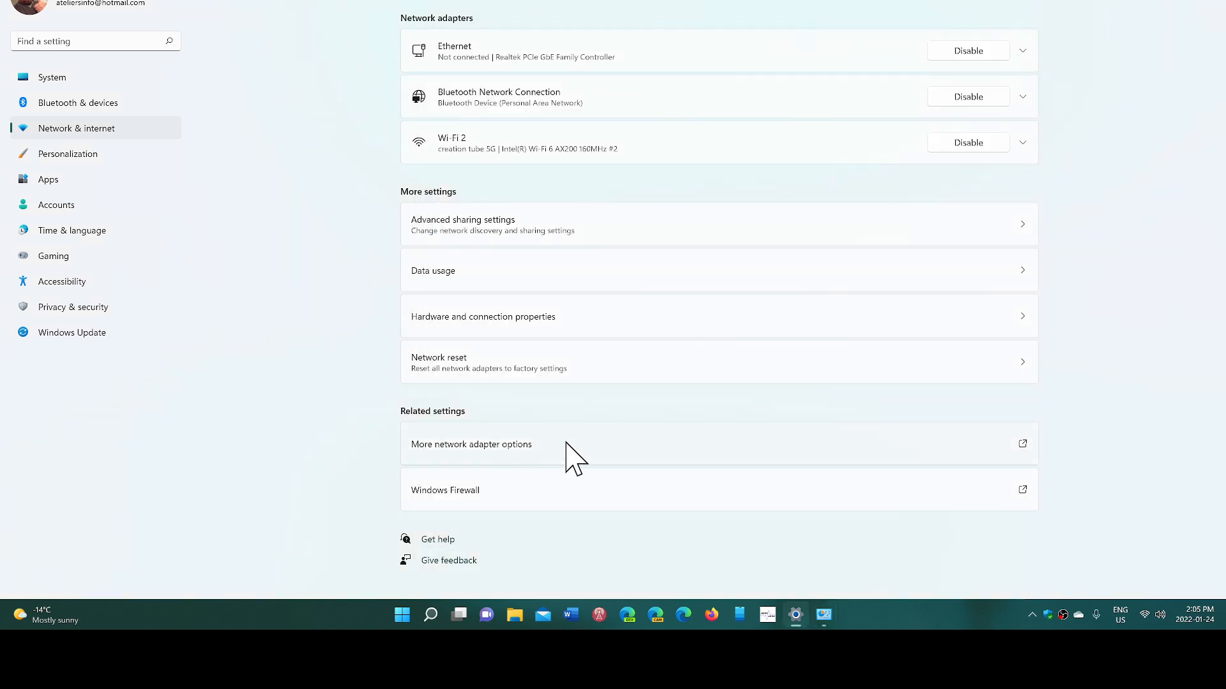
left_click(471, 444)
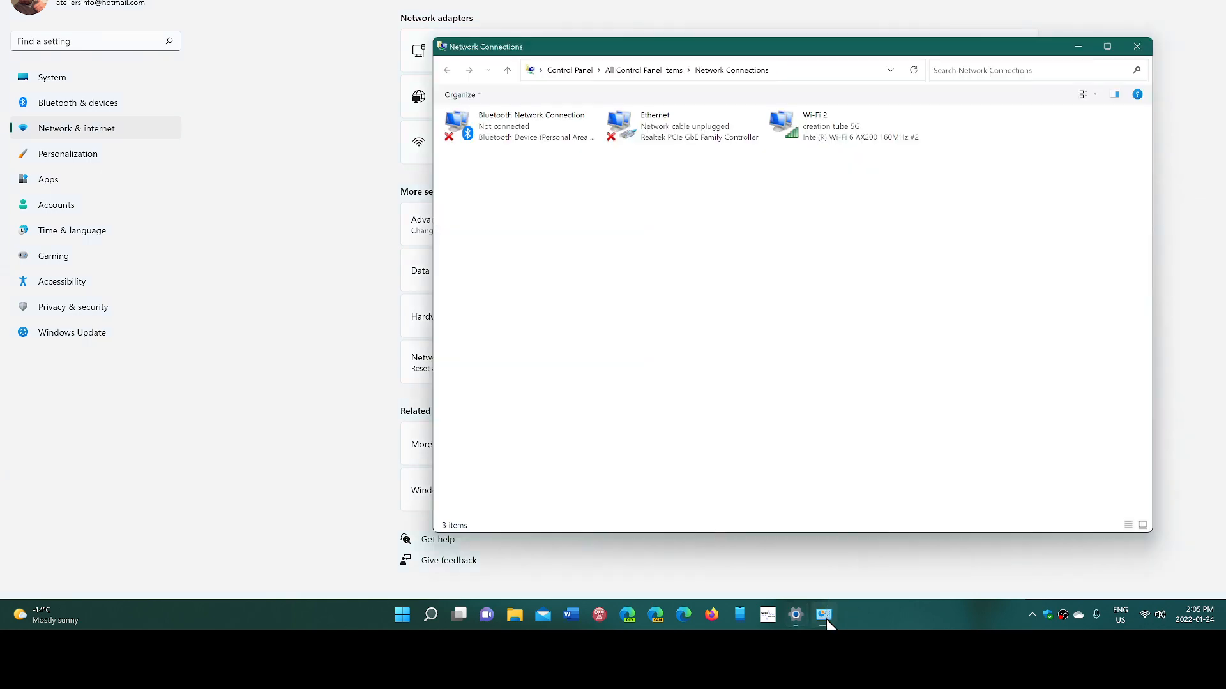
mouse_move(1135, 46)
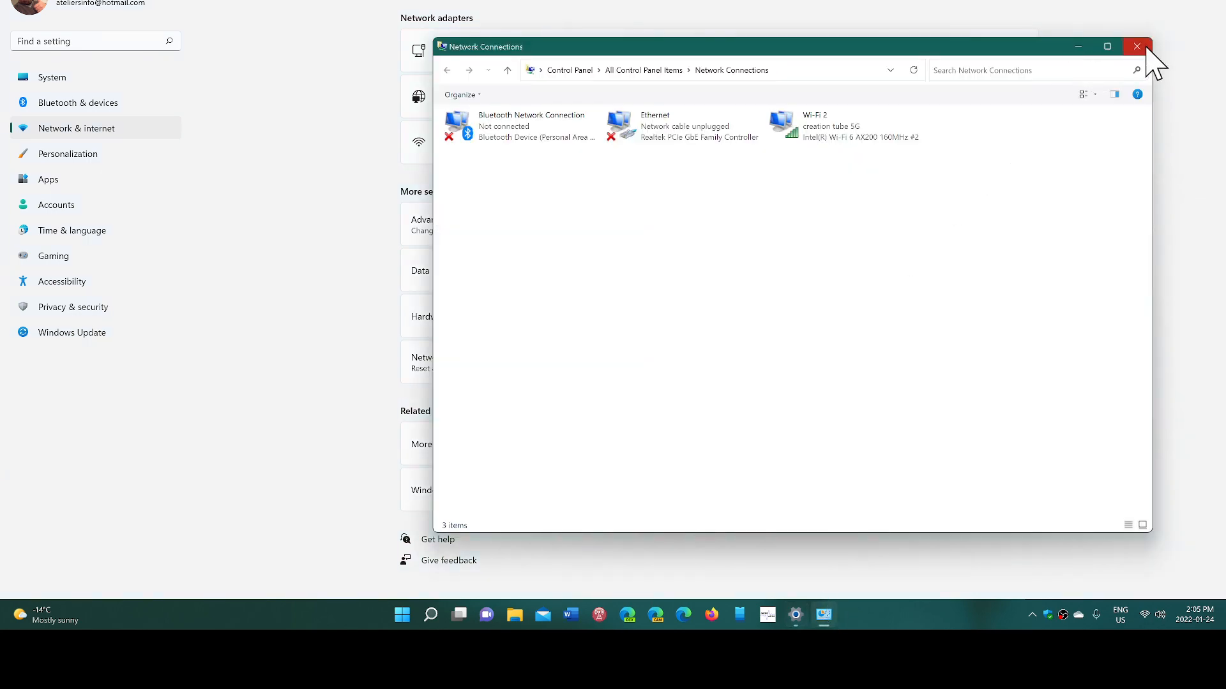
left_click(1136, 46)
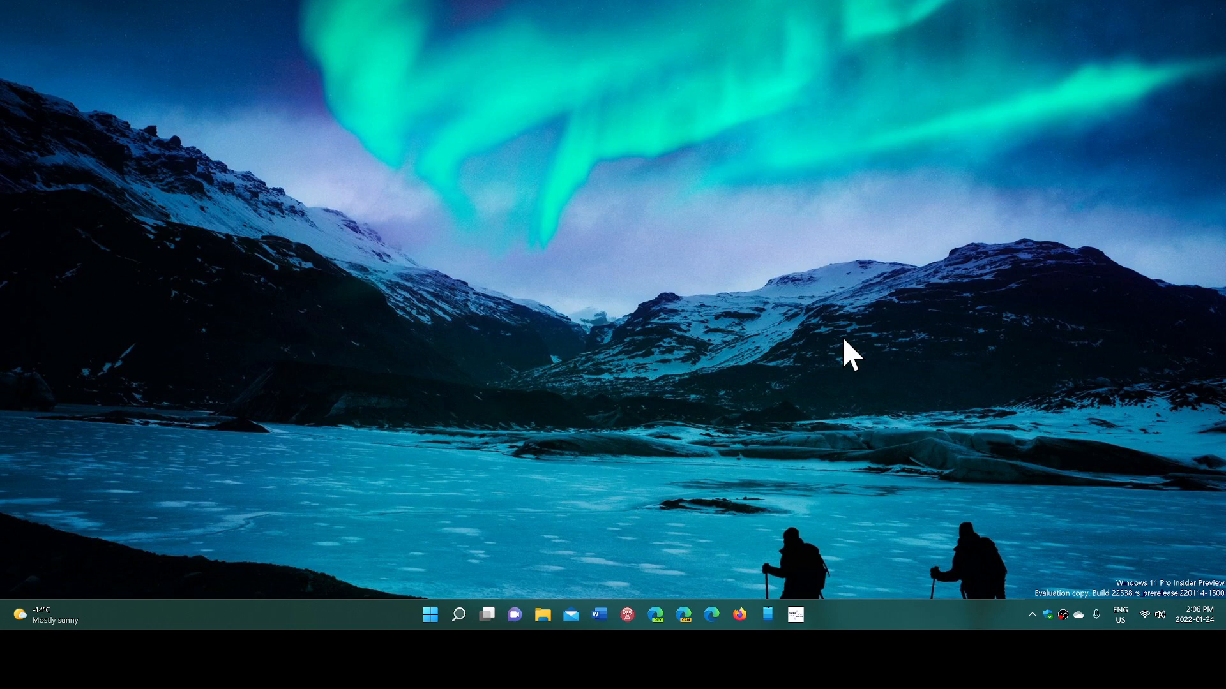
mouse_move(701, 374)
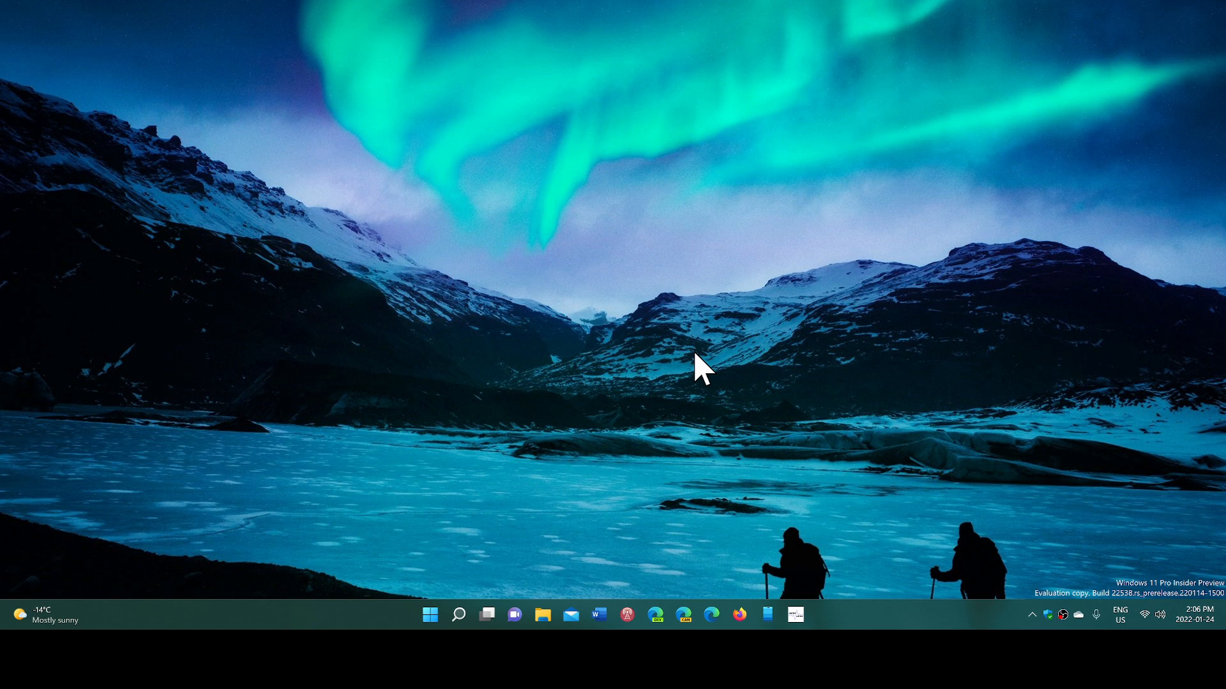
mouse_move(686, 401)
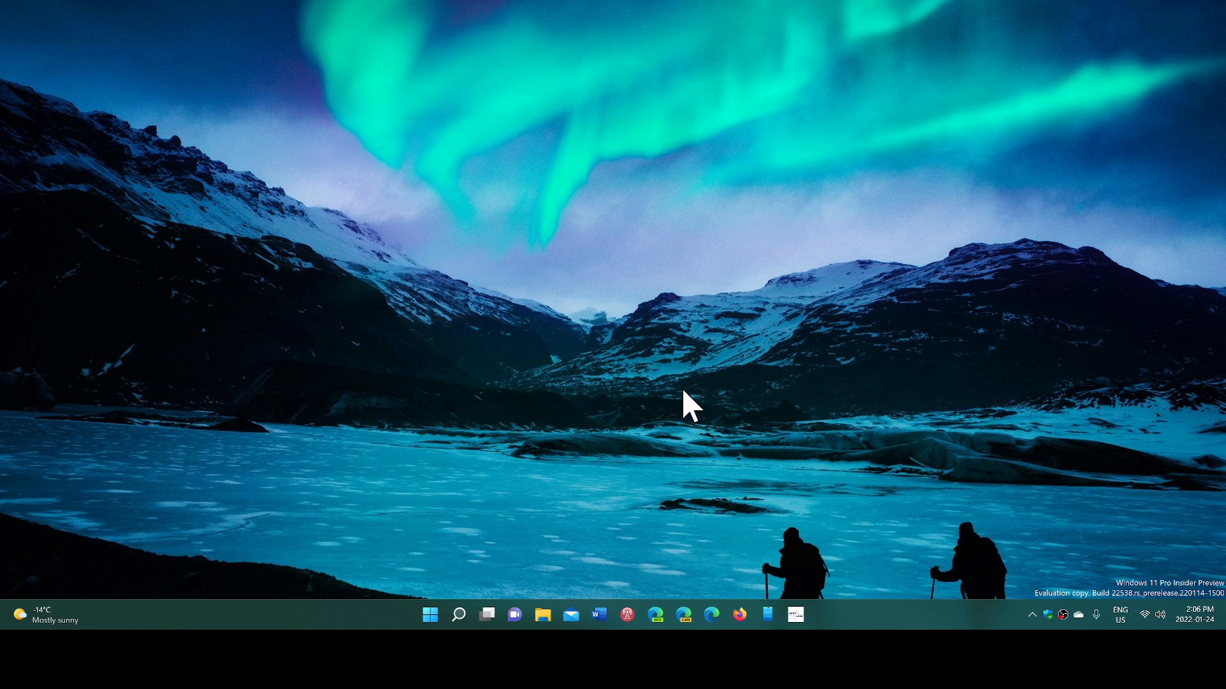